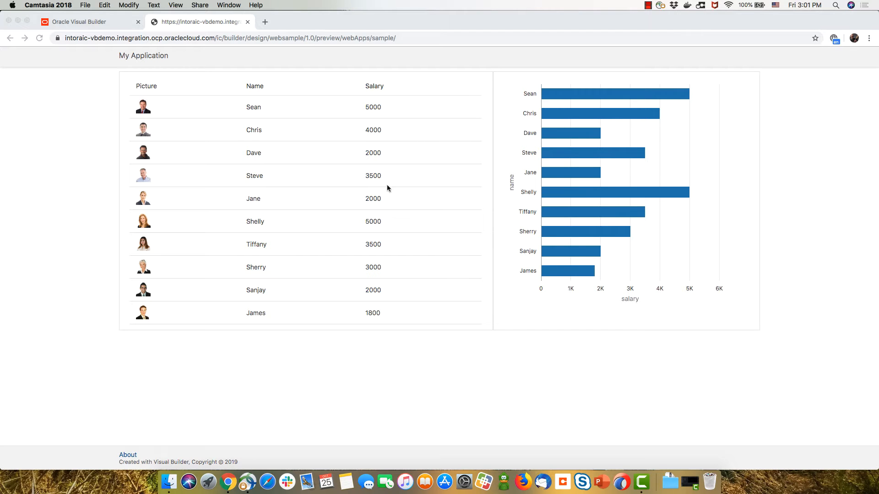
pyautogui.moveTo(210, 205)
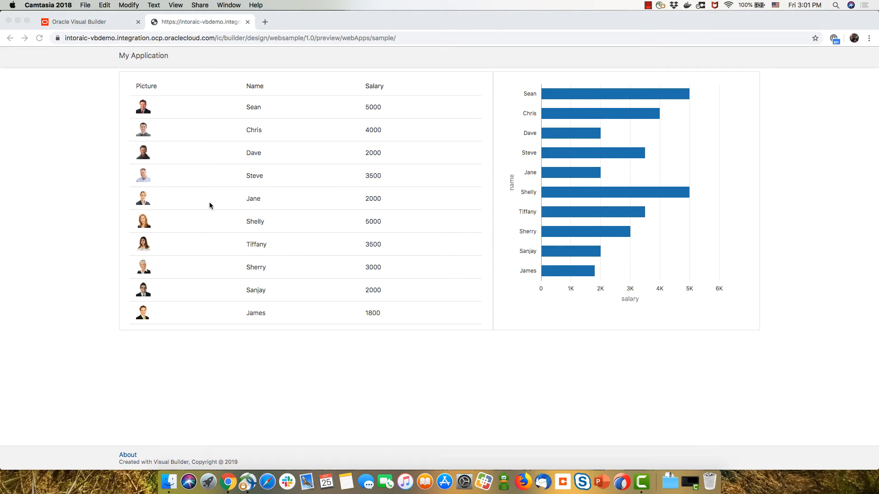
# Edit Jane's record to salary 4000 and department Marketing, then save it
pyautogui.click(252, 199)
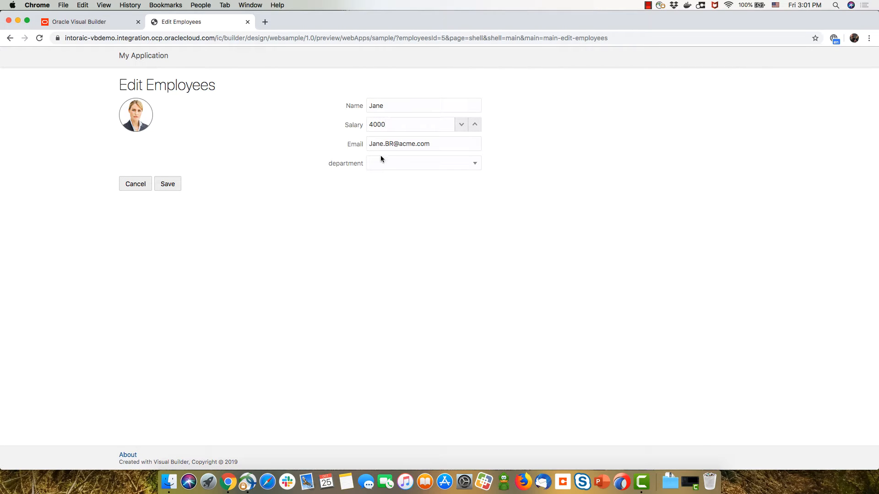
pyautogui.click(423, 163)
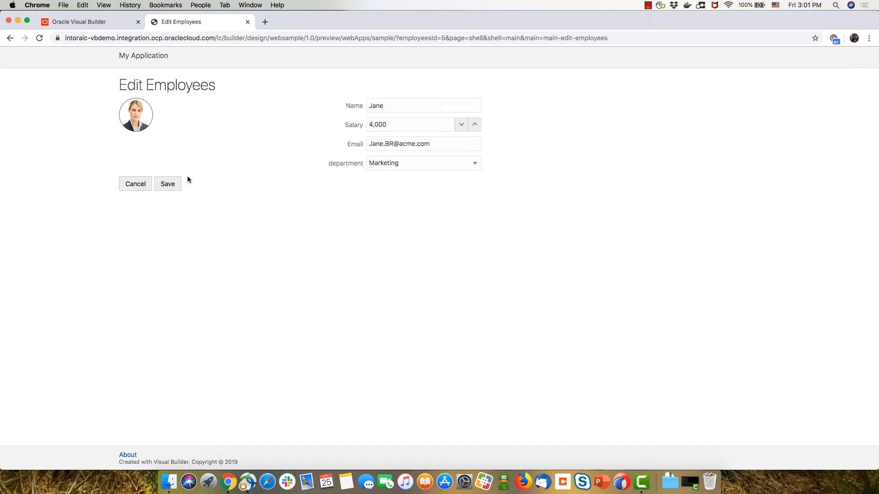
pyautogui.click(167, 184)
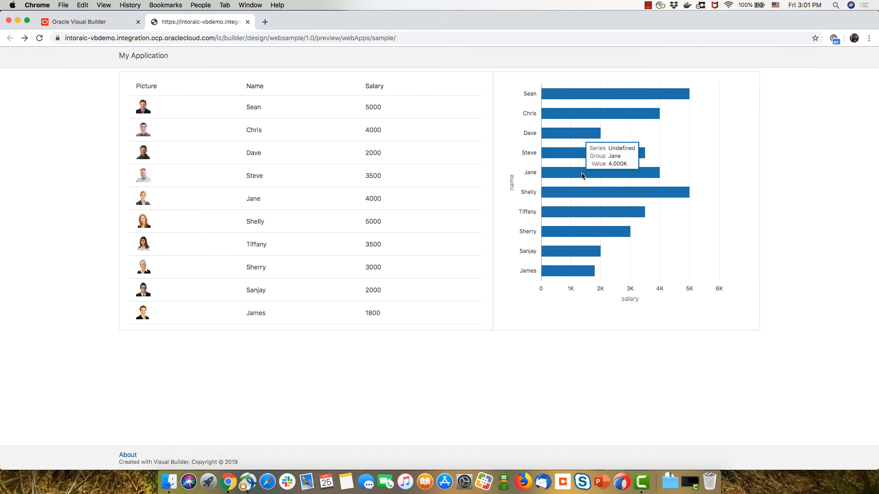
pyautogui.moveTo(347, 221)
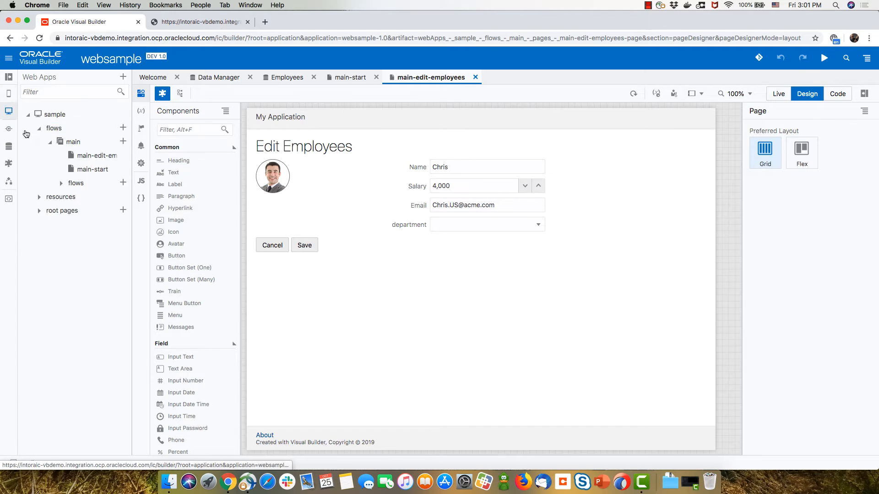
pyautogui.moveTo(9, 110)
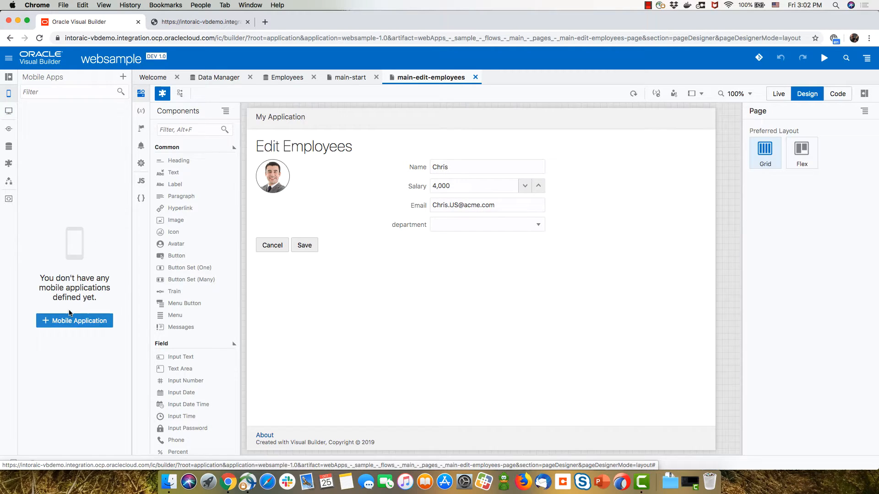
# Create a new mobile application named mobilesample with vertical navigation and first item 'main'
pyautogui.click(75, 320)
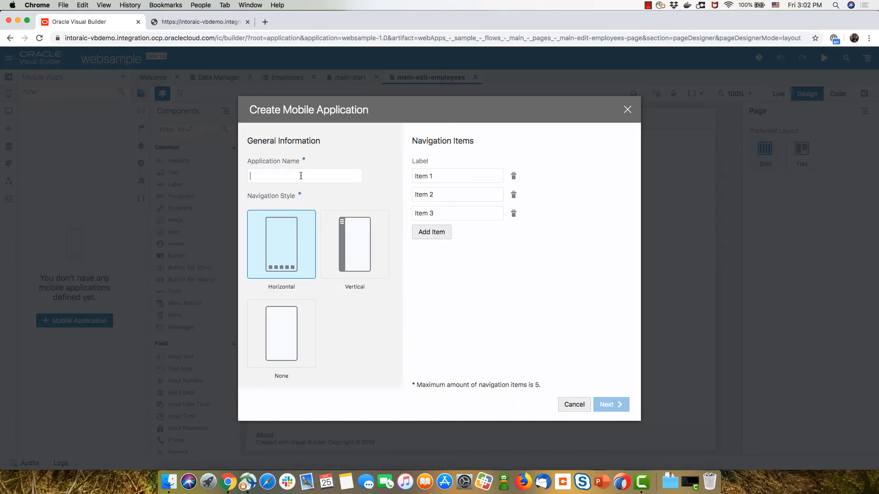
pyautogui.write('mobiles')
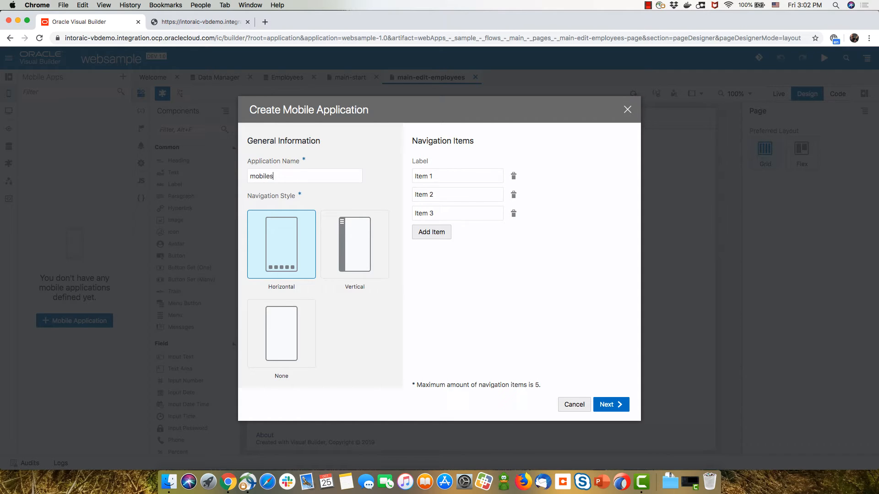
pyautogui.write('sample')
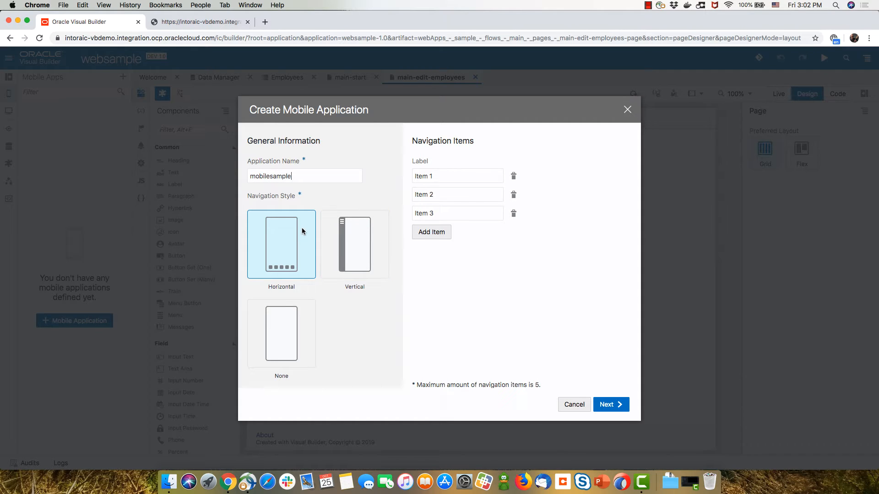
pyautogui.click(355, 245)
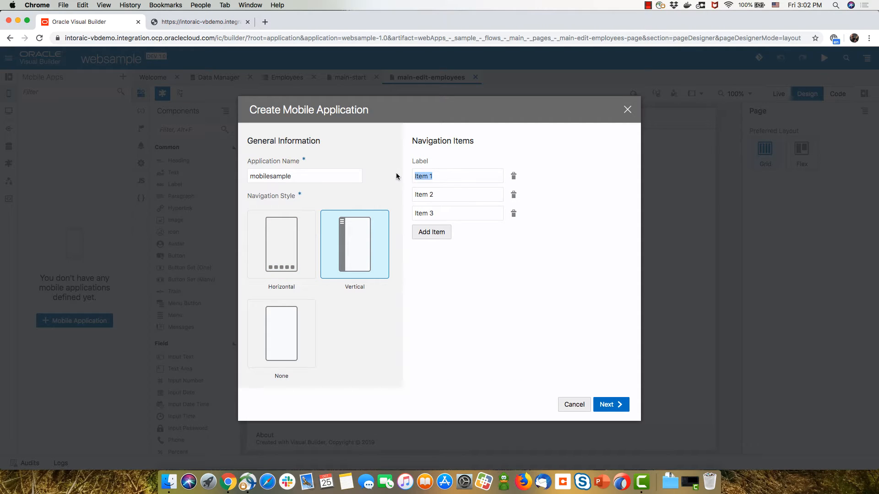
pyautogui.write('main')
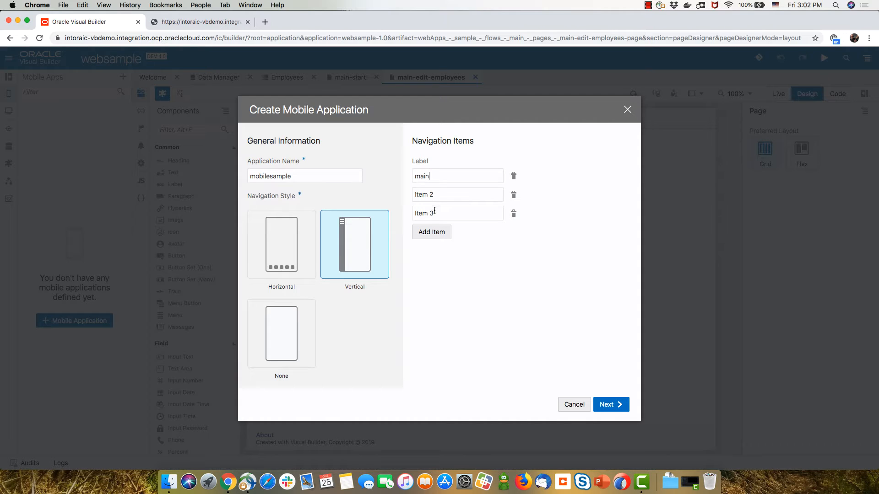
pyautogui.moveTo(554, 345)
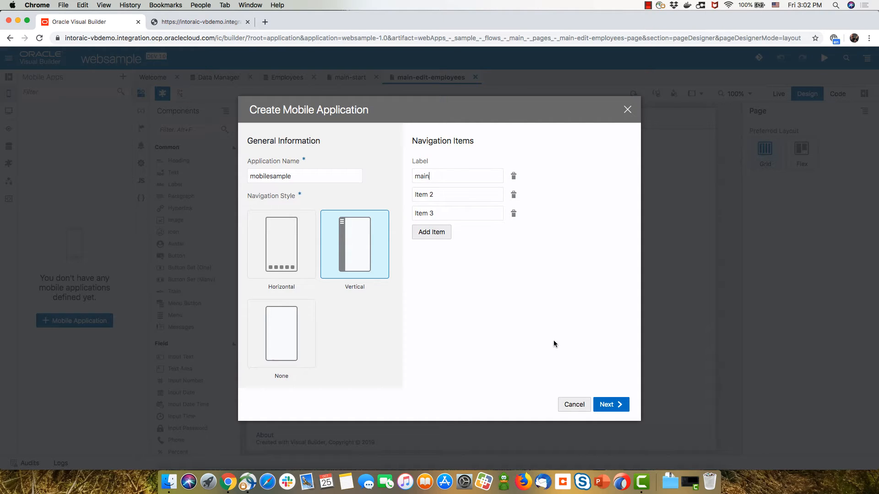
pyautogui.click(610, 404)
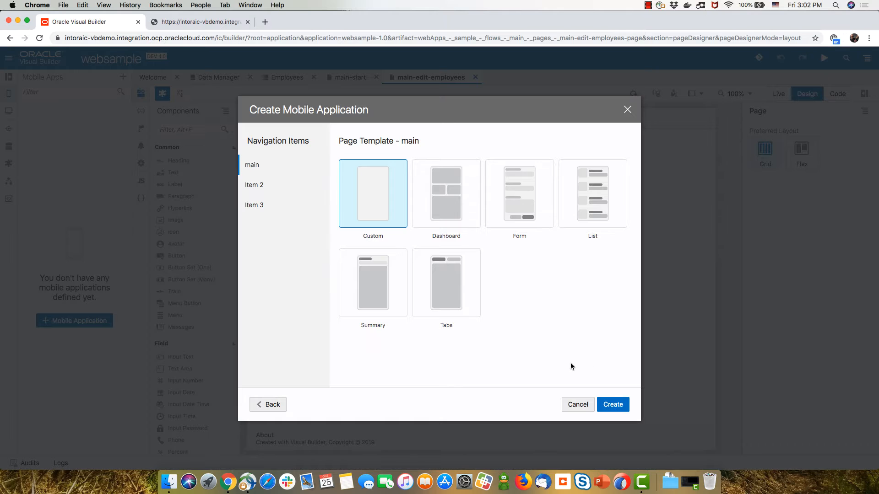
# Create the mobilesample app keeping the Custom page template
pyautogui.click(612, 404)
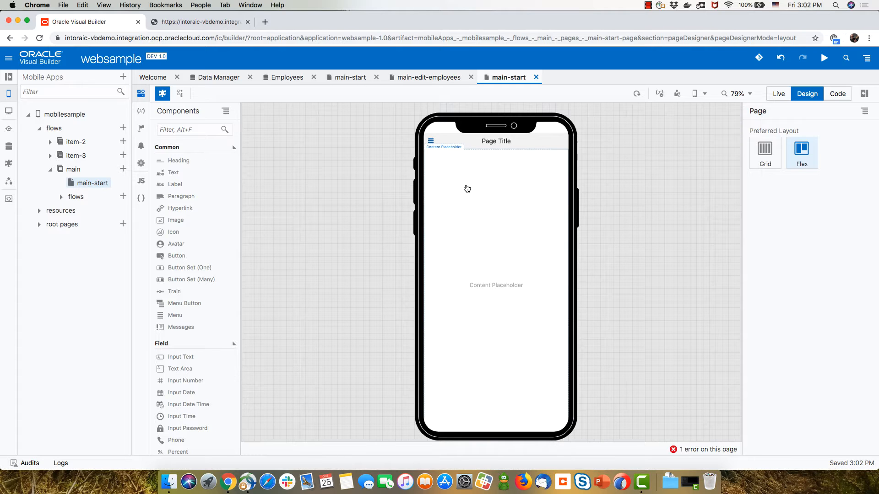
# Export the application as a websample-1.0 zip archive and bring up Finder
pyautogui.click(866, 58)
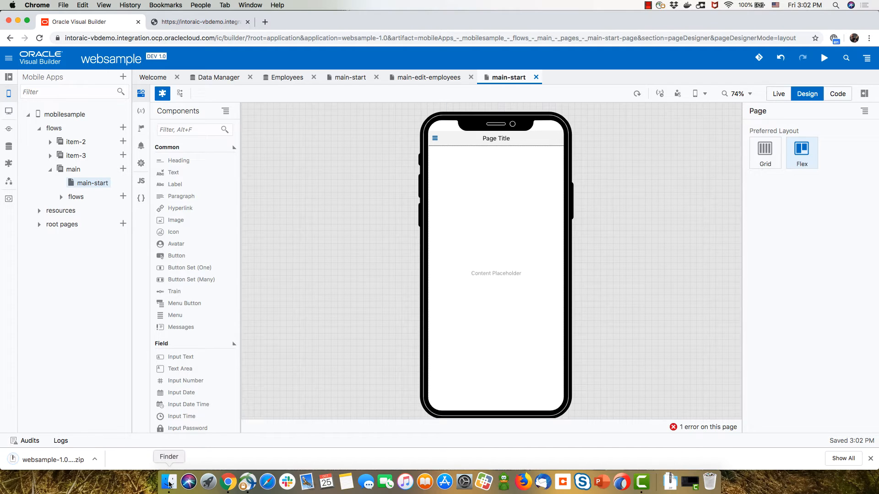
pyautogui.click(169, 481)
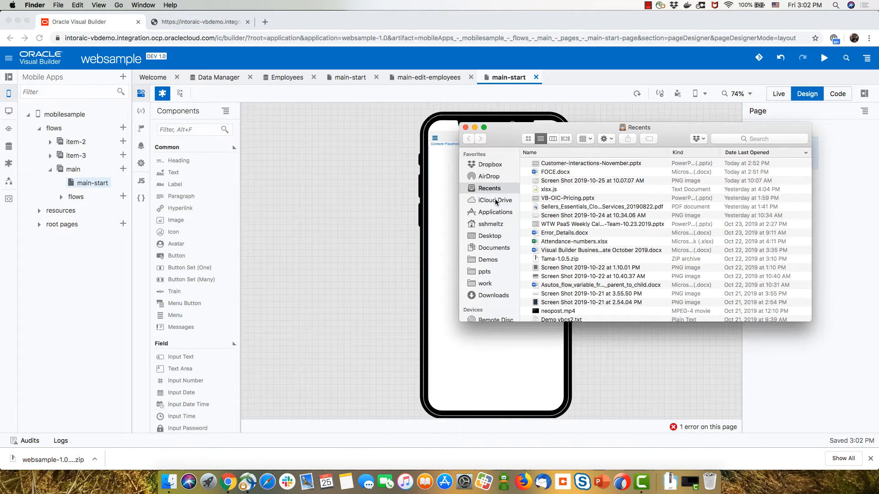
# Unzip the newest websample archive in Downloads and enter the extracted websample-1.0 (1) folder
pyautogui.click(492, 295)
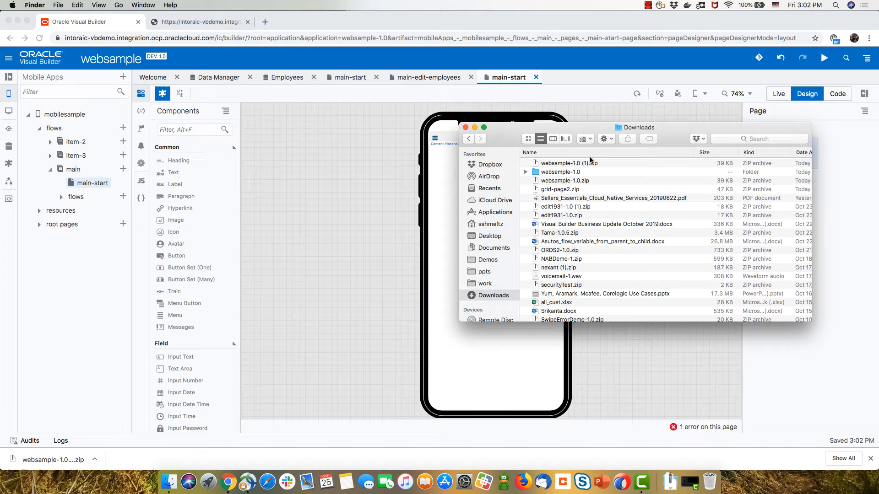
pyautogui.click(565, 180)
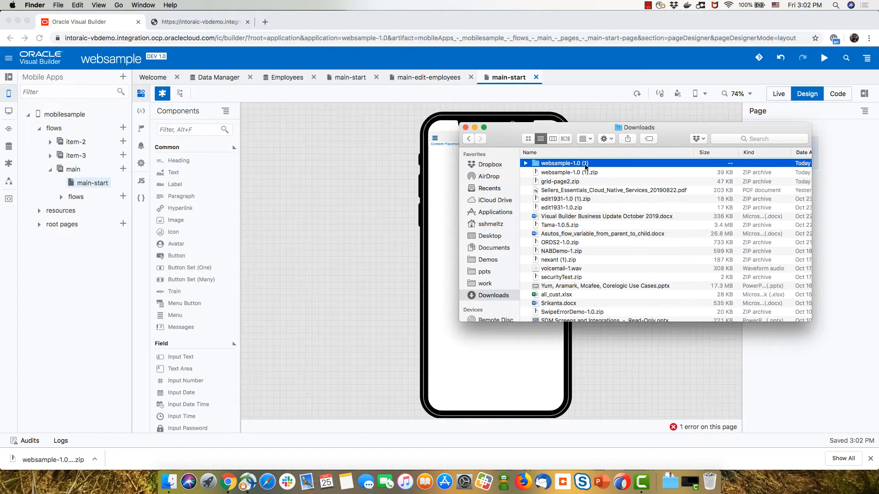
pyautogui.doubleClick(572, 163)
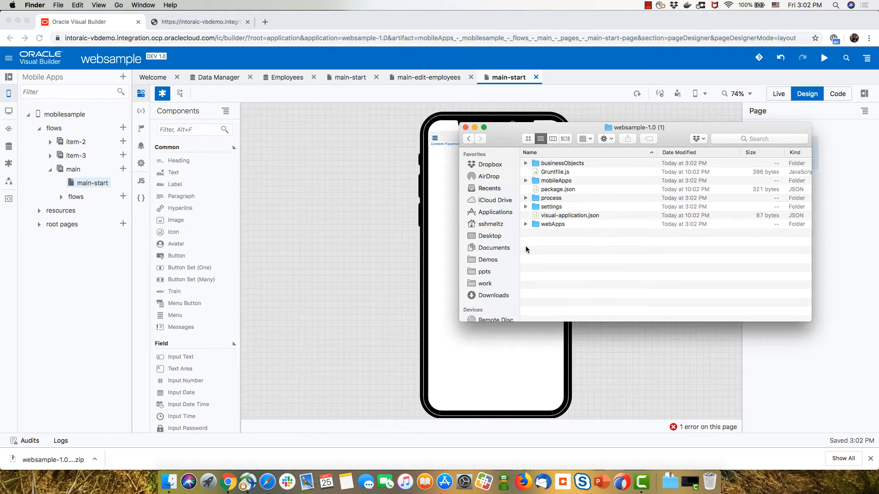
# Expand webApps > sample > flows and mobileApps > mobilesample > flows
pyautogui.click(525, 224)
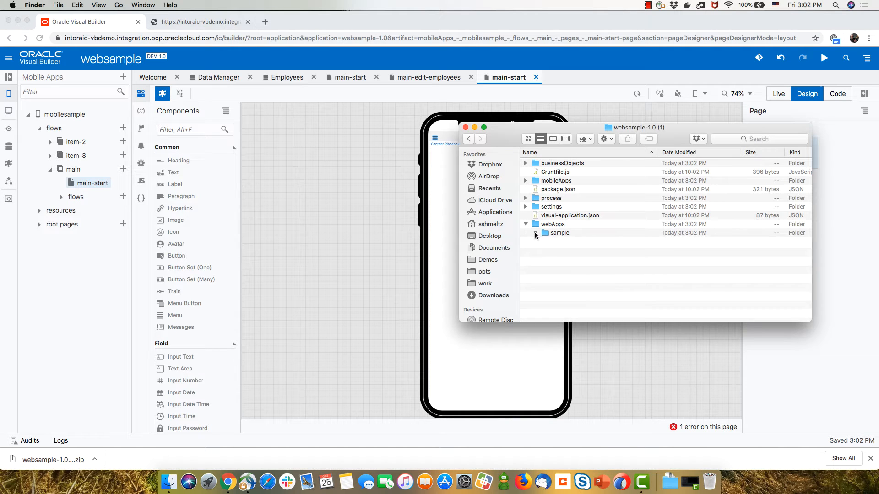
pyautogui.click(534, 232)
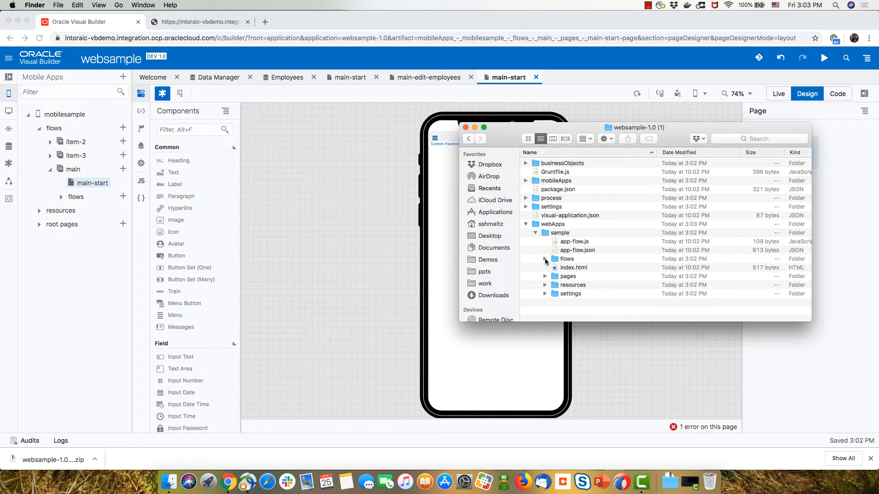
pyautogui.click(544, 258)
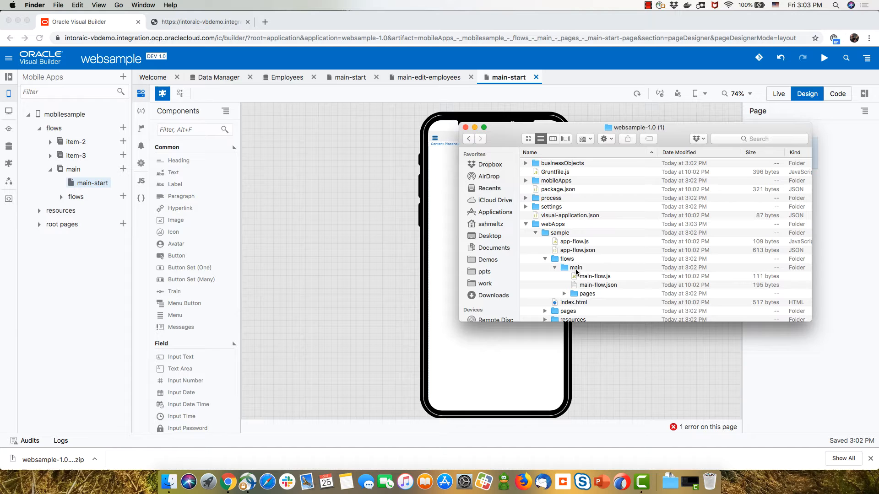
pyautogui.moveTo(579, 295)
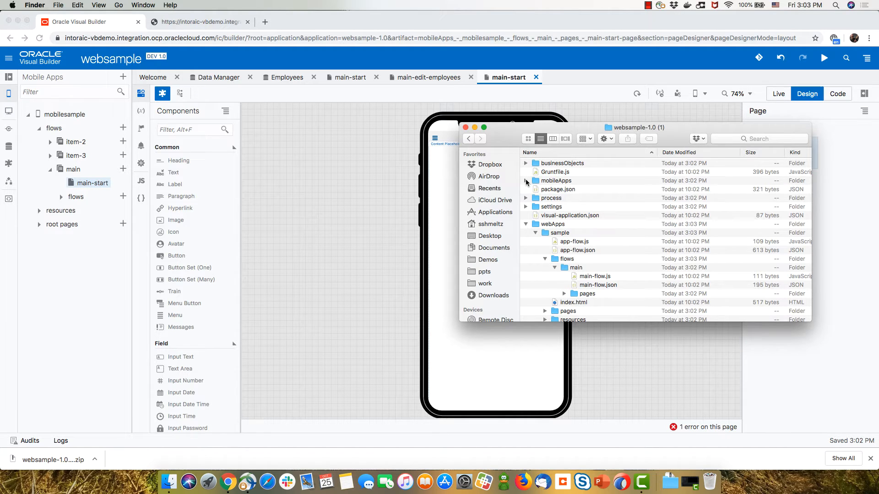
pyautogui.click(526, 180)
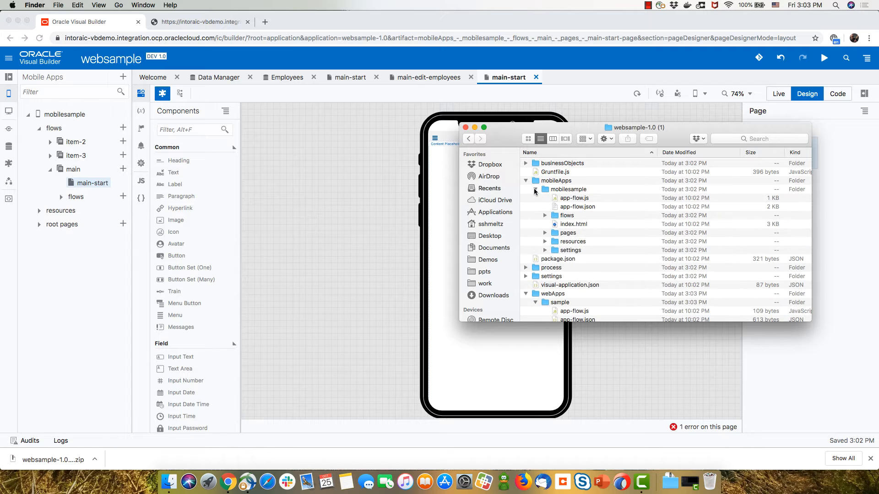
pyautogui.click(544, 215)
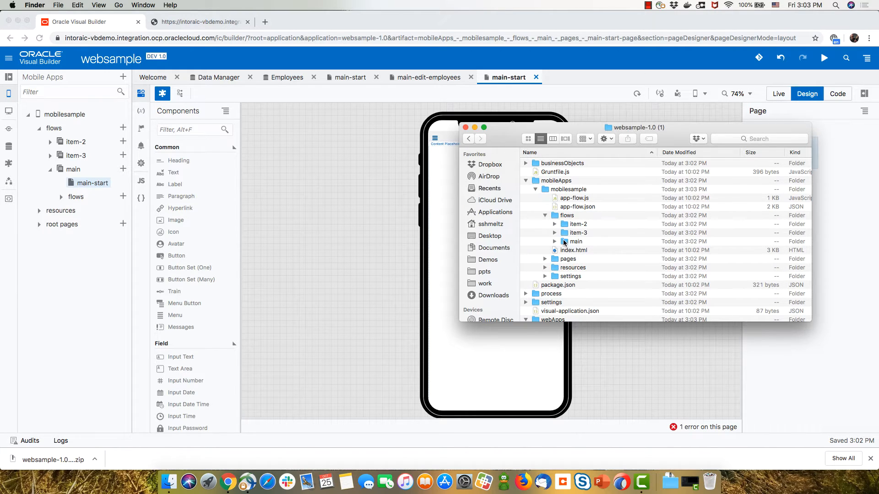
# Inspect the mobile app's flows and copy the web app's main flow folder
pyautogui.doubleClick(566, 215)
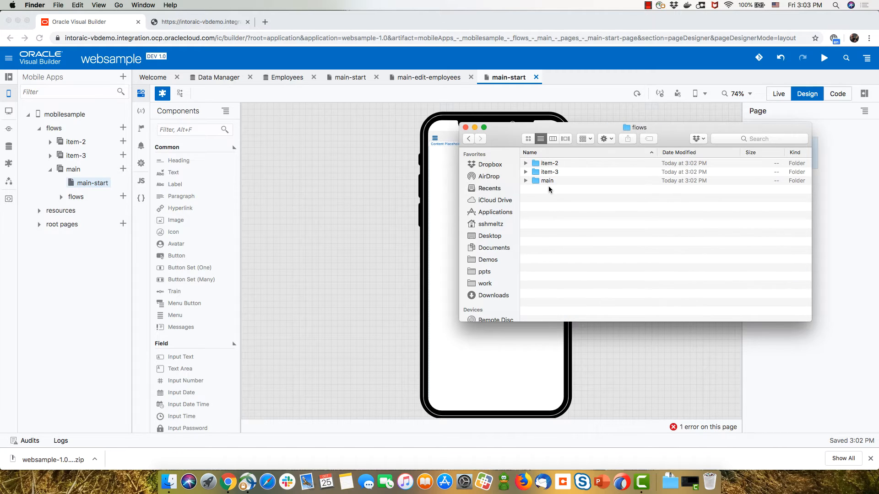
pyautogui.click(545, 180)
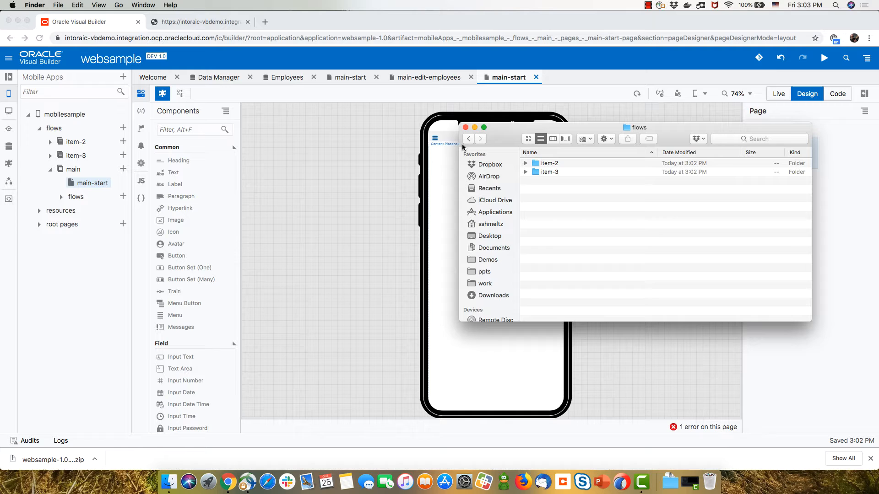
pyautogui.click(469, 139)
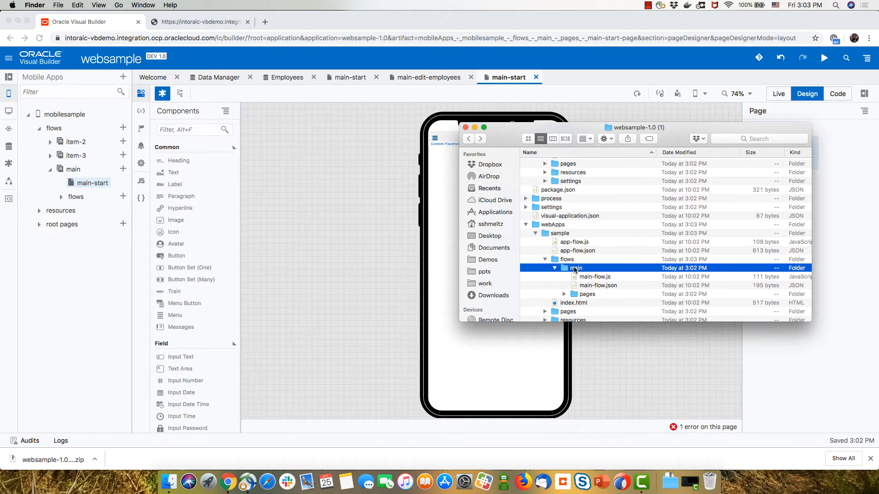
pyautogui.rightClick(575, 268)
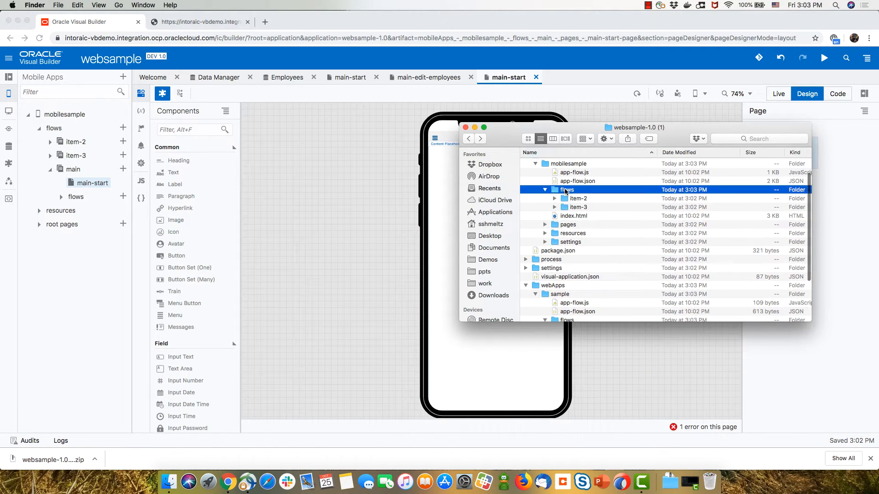
# Paste main into mobileApps/mobilesample/flows and collapse the folder tree
pyautogui.doubleClick(567, 190)
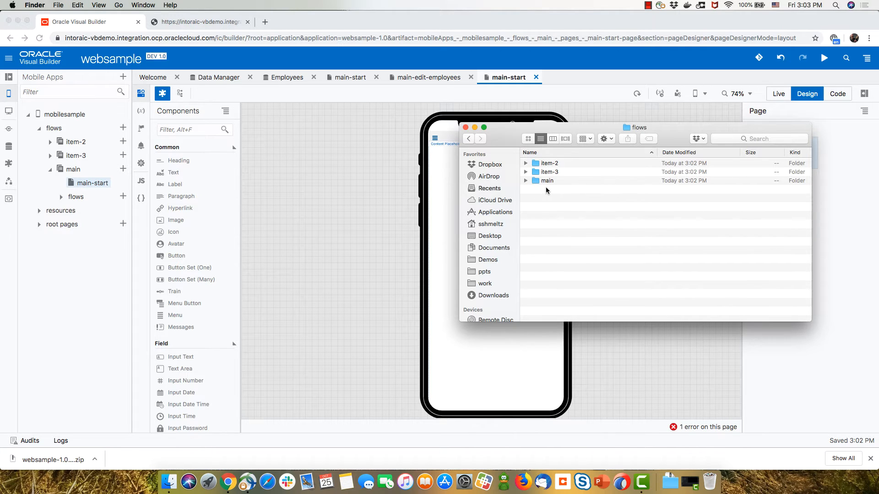
pyautogui.click(469, 138)
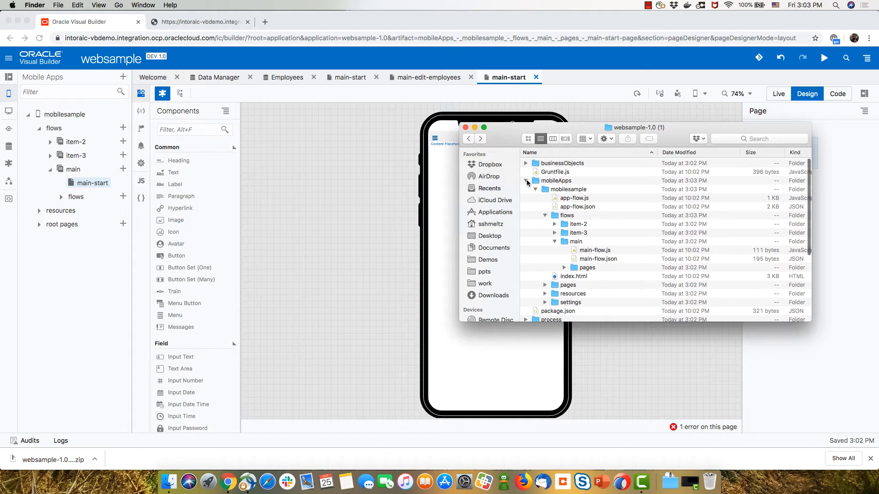
pyautogui.click(535, 180)
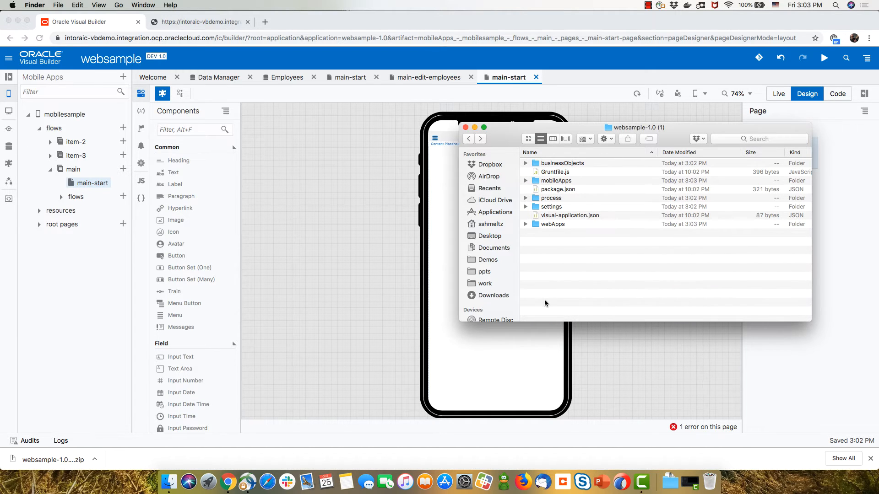
# Compress all of the folder's contents into an archive and rename it migrated.zip
pyautogui.press('cmd+a')
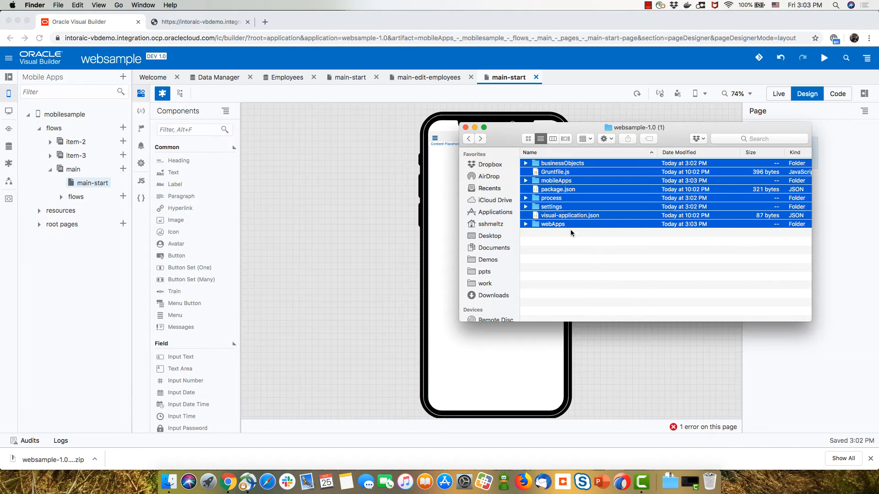
pyautogui.rightClick(572, 224)
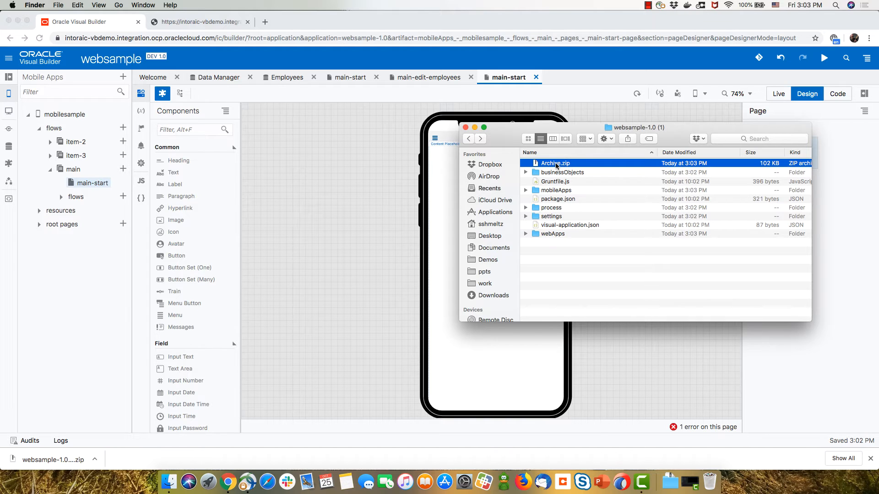
pyautogui.doubleClick(555, 163)
pyautogui.write('migrated')
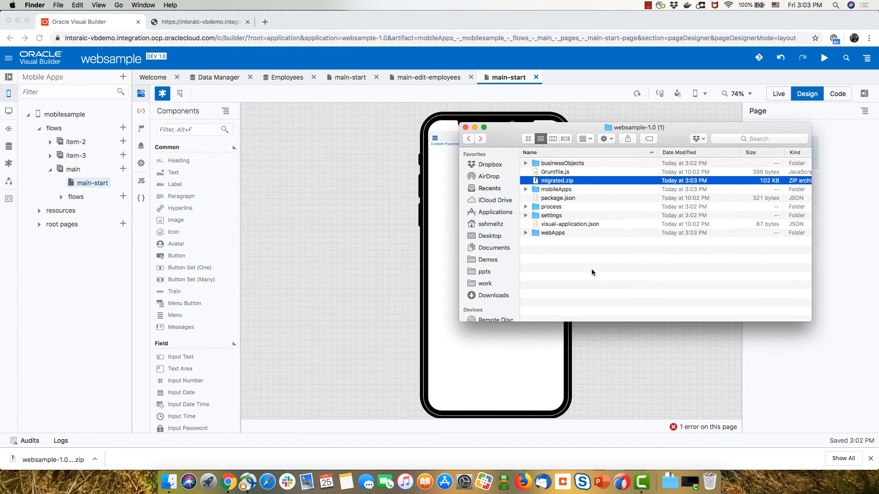
pyautogui.moveTo(472, 162)
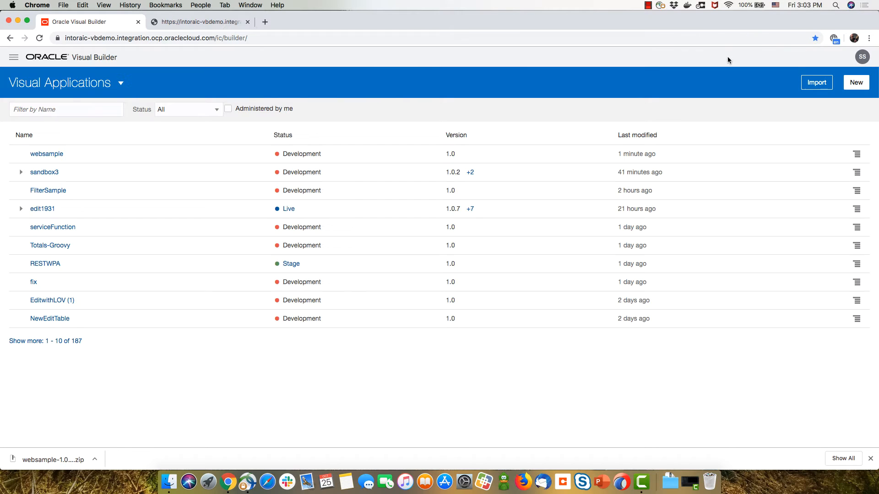
# Import migrated.zip from file as a new application named migratedapp
pyautogui.click(816, 83)
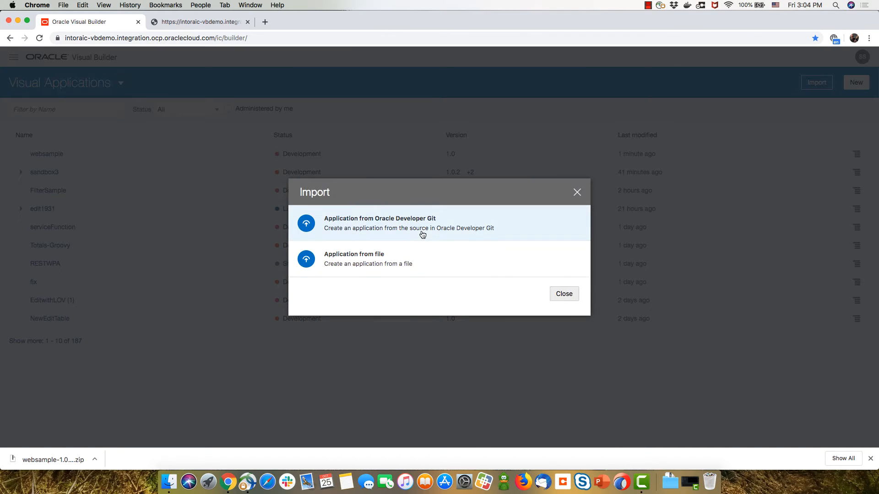
pyautogui.click(367, 259)
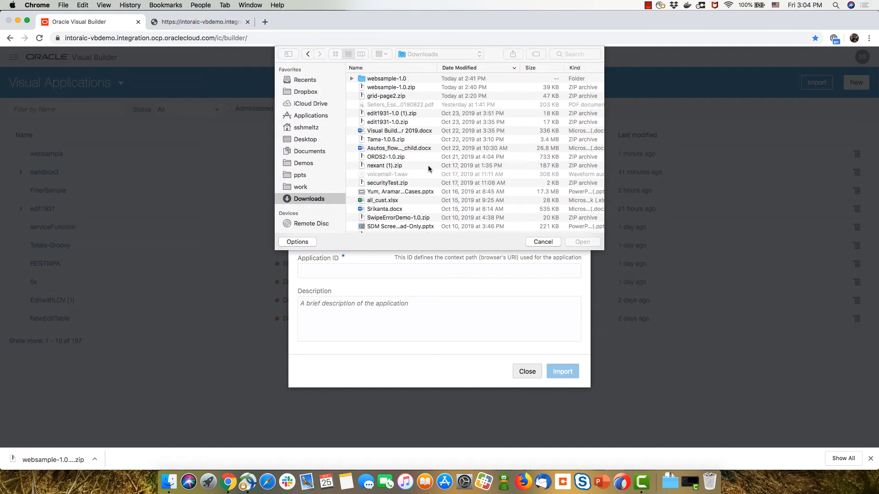
pyautogui.doubleClick(386, 78)
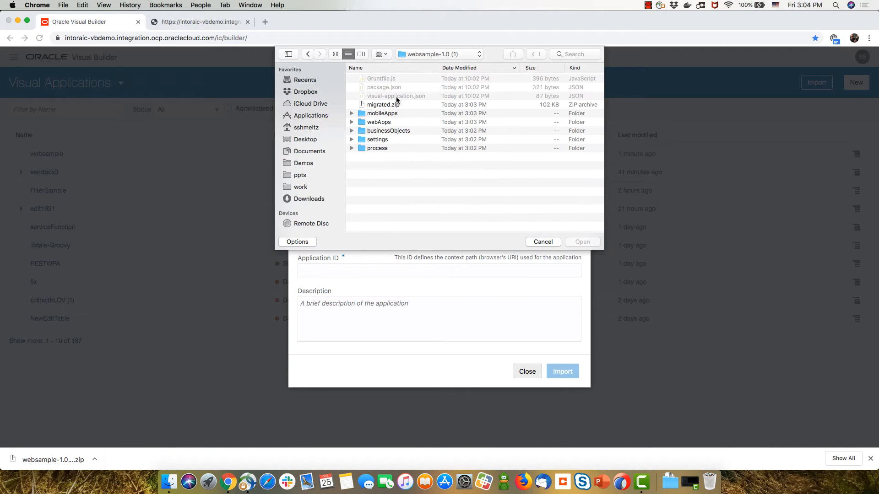
pyautogui.click(581, 242)
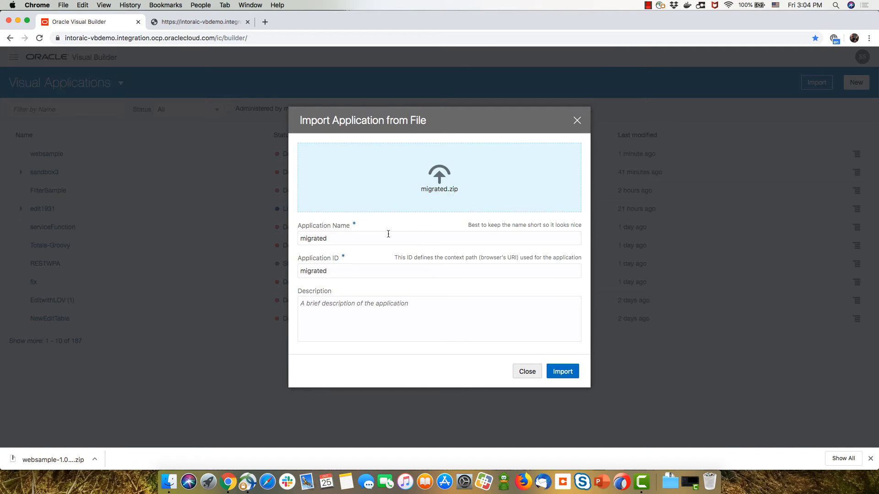
pyautogui.write('app')
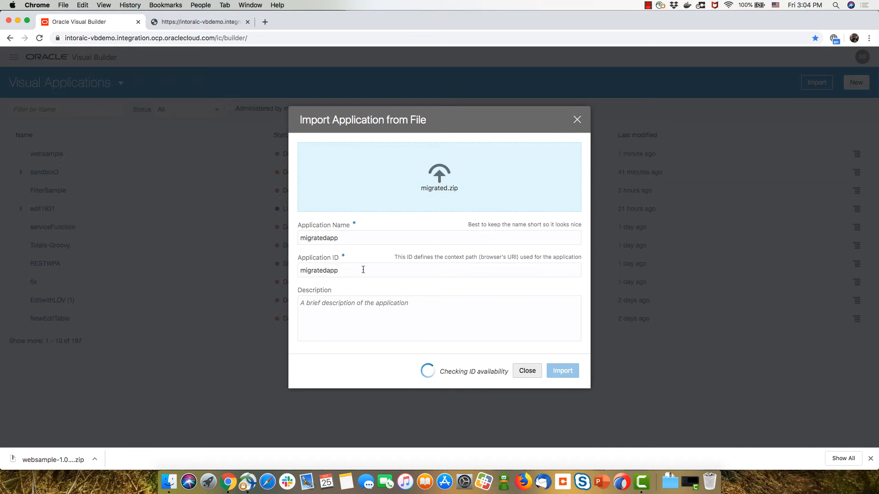
pyautogui.click(562, 370)
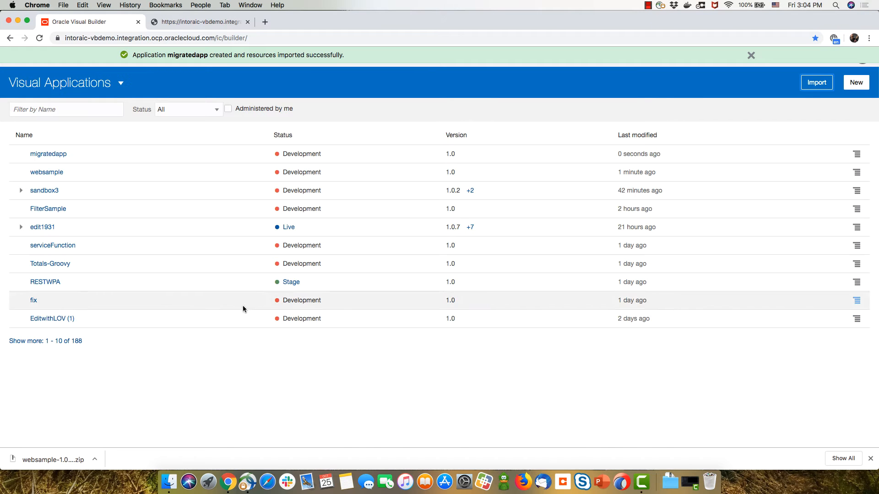
# Enter migratedapp and view its mobile applications' main-start page
pyautogui.click(48, 154)
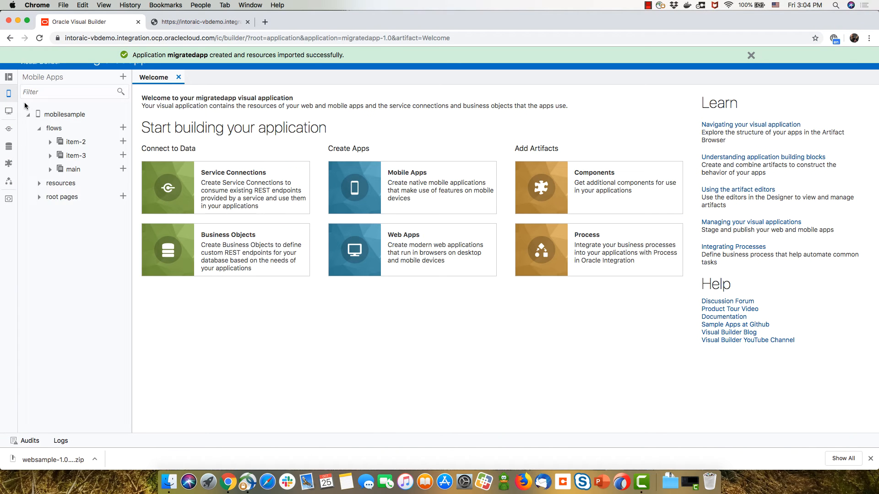
pyautogui.click(10, 111)
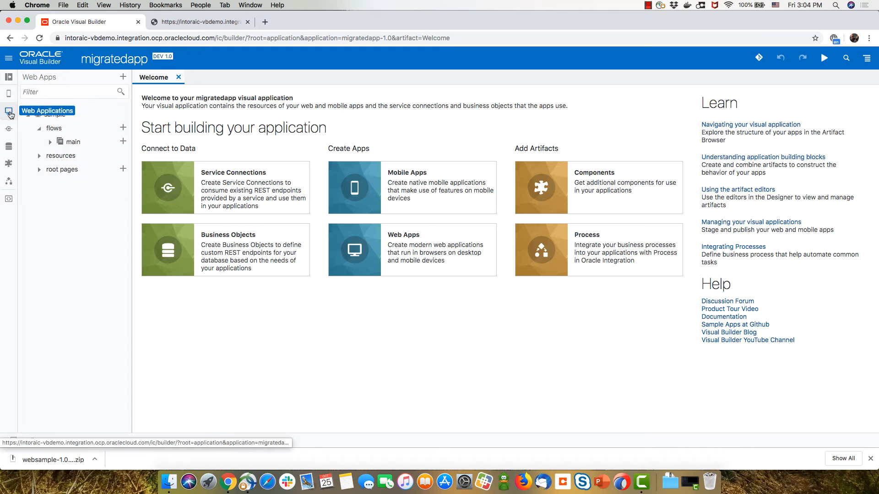
pyautogui.click(9, 97)
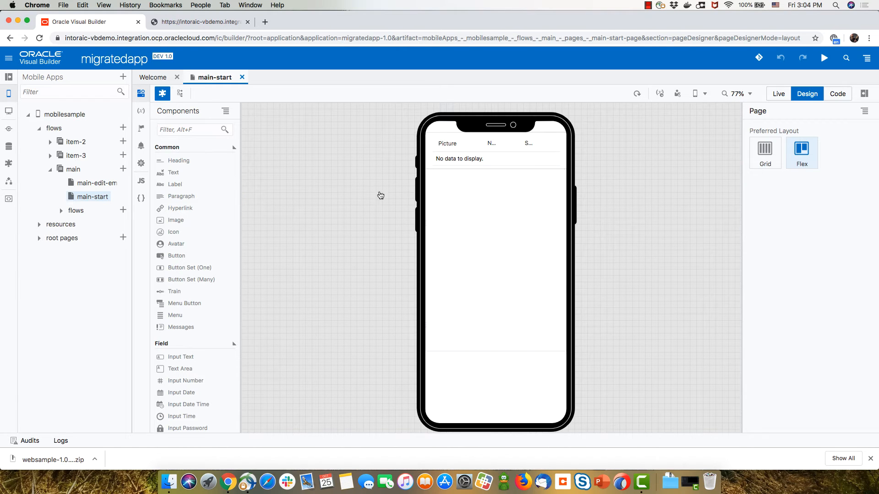
# Review the mobilesample metadata source, then show the sample web app's source with its businessObjects services entry
pyautogui.click(496, 150)
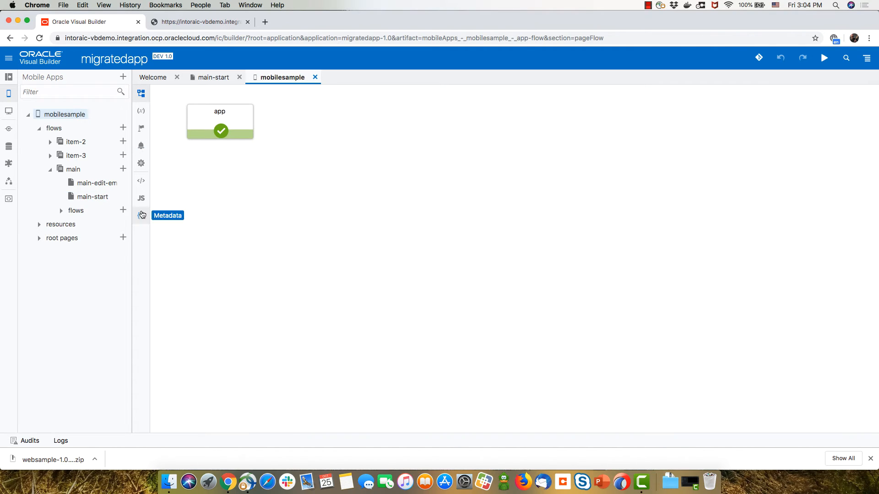
pyautogui.moveTo(140, 216)
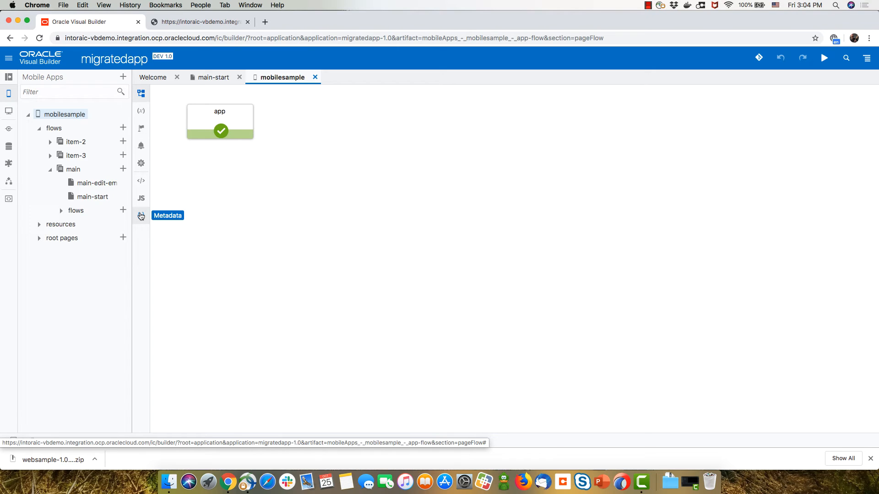
pyautogui.click(141, 215)
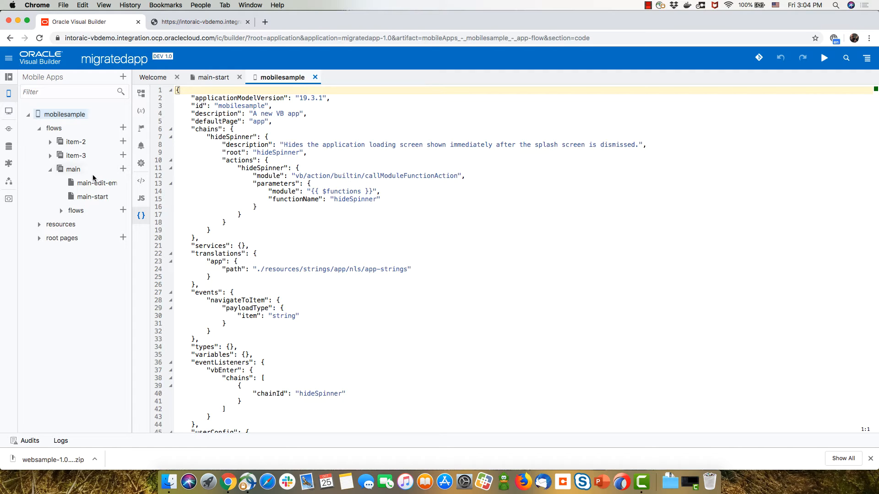
pyautogui.click(9, 111)
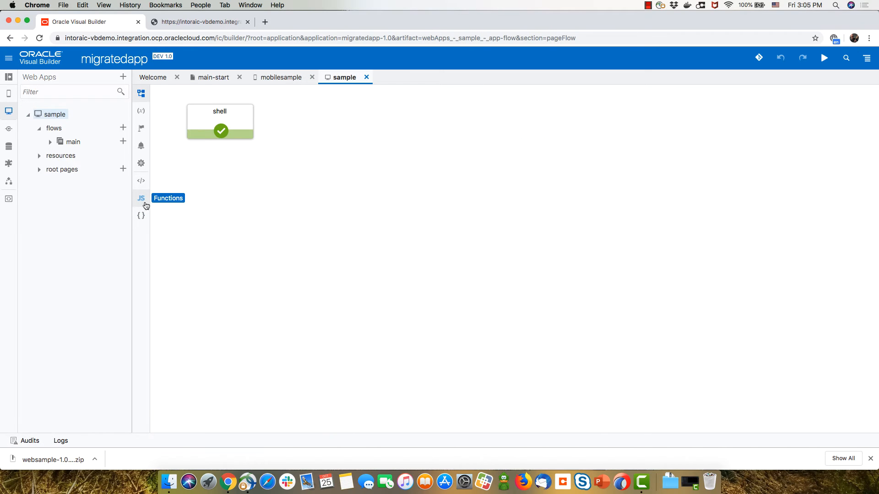
pyautogui.click(140, 215)
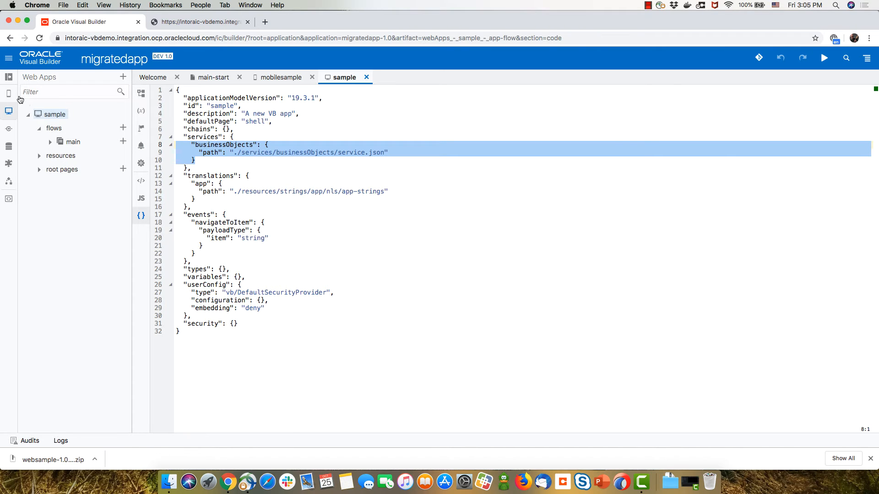
# Add the businessObjects block to mobilesample's metadata and view the employee data and salary chart on main-start
pyautogui.click(9, 93)
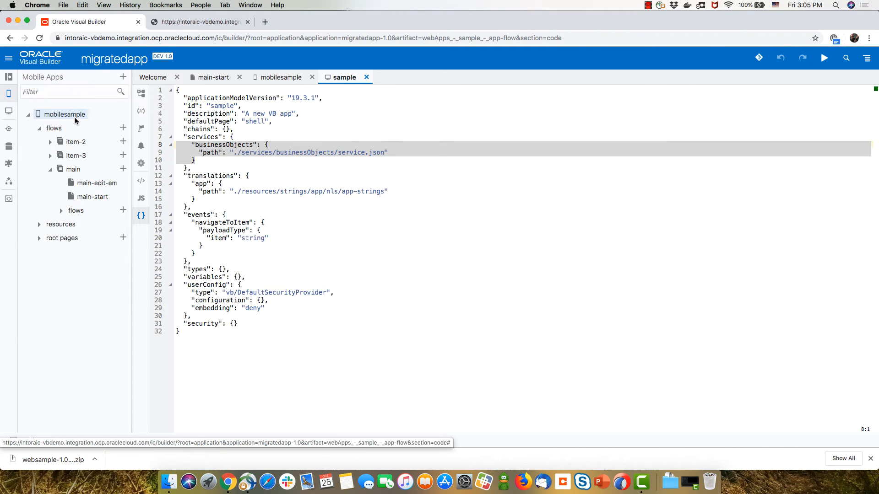
pyautogui.click(282, 77)
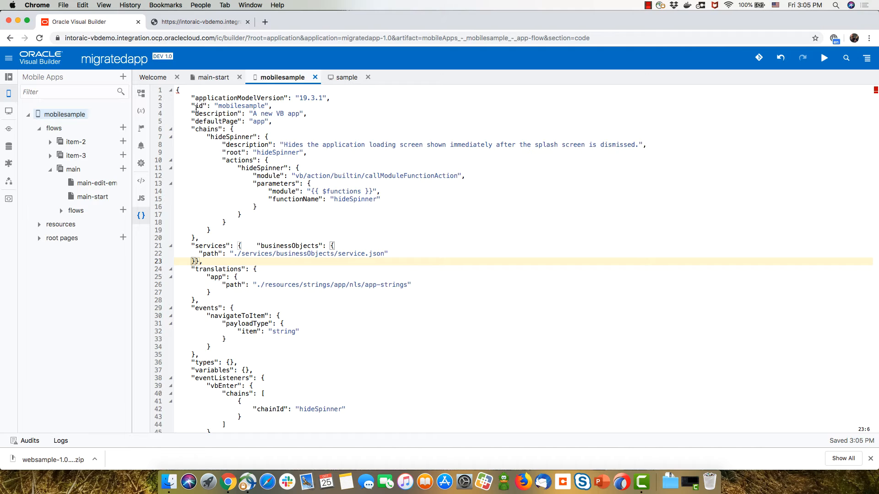
pyautogui.click(215, 77)
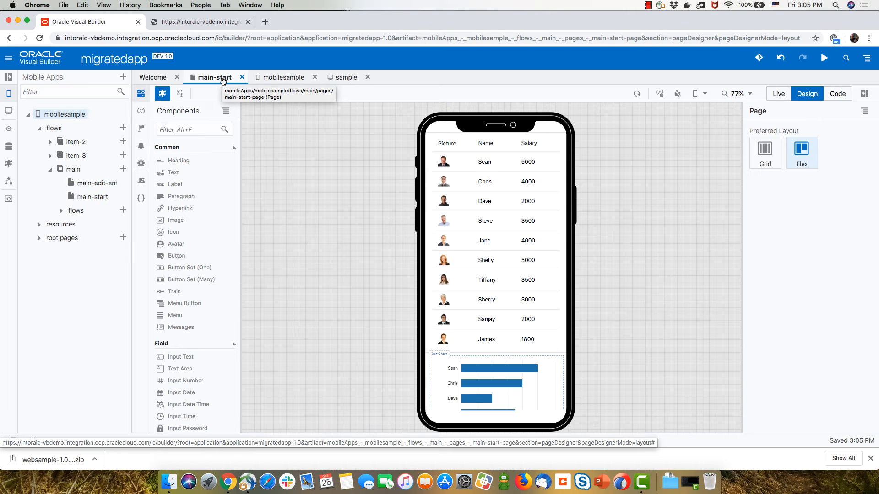
pyautogui.moveTo(141, 180)
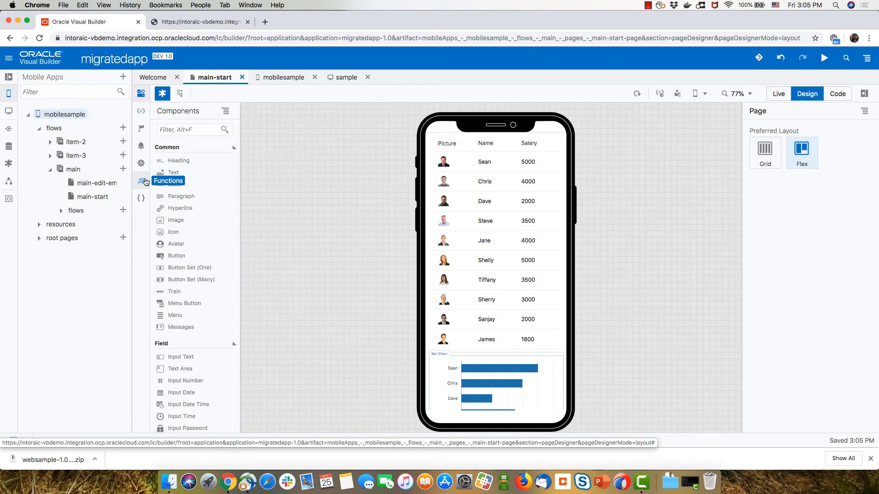
# Review mobilesample's build configurations and turn on Enable Progressive Web App in its settings
pyautogui.click(283, 77)
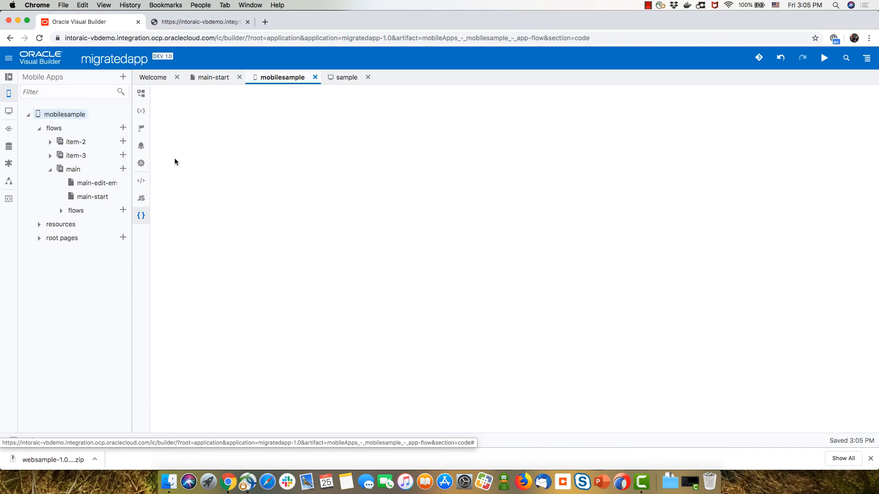
pyautogui.click(141, 163)
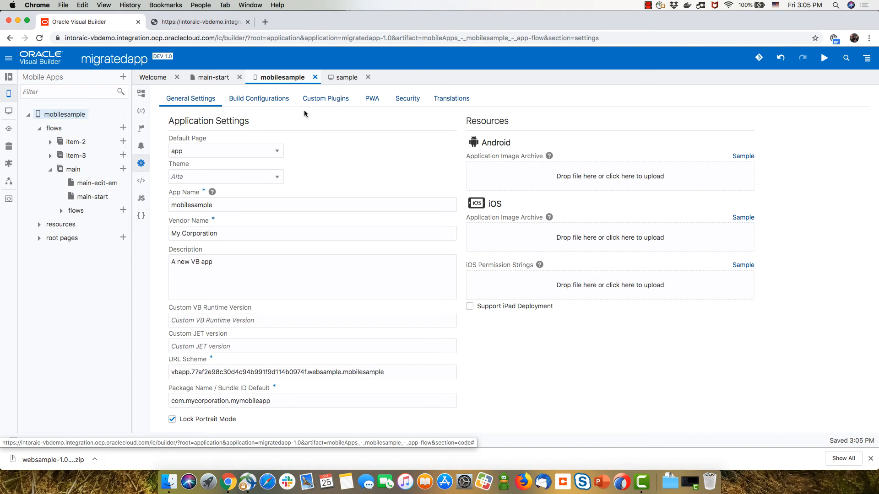
pyautogui.click(259, 98)
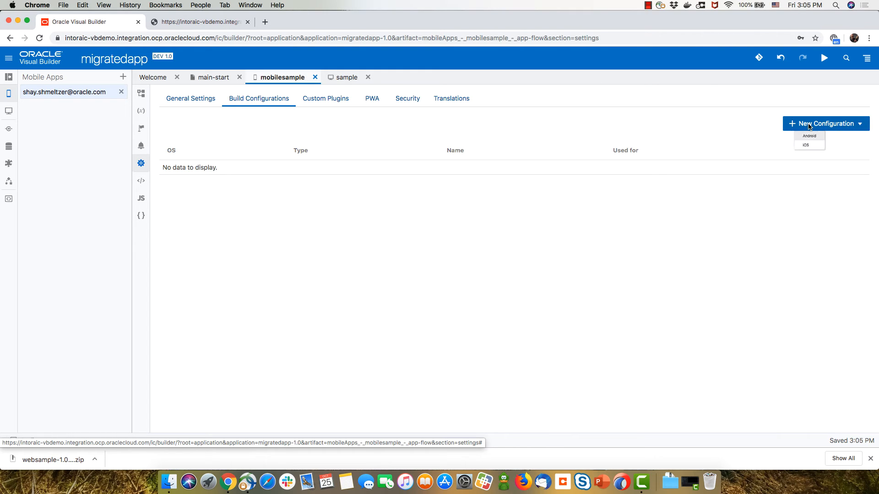
pyautogui.click(371, 98)
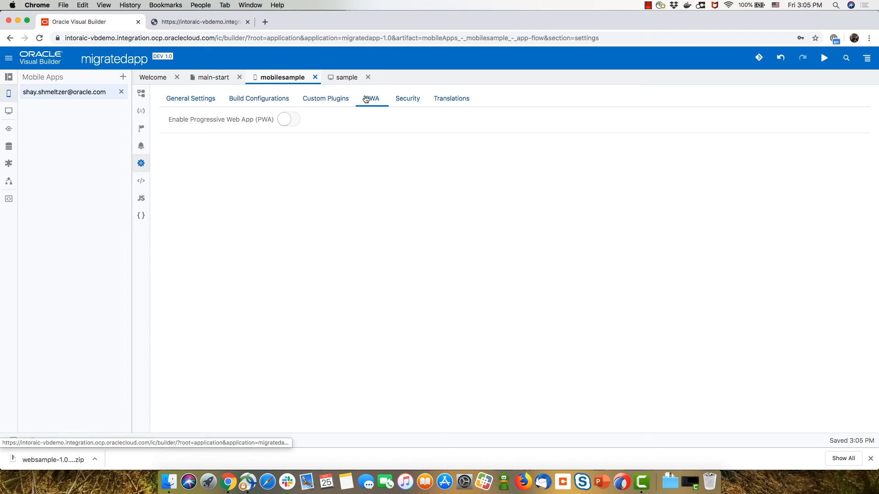
pyautogui.click(288, 119)
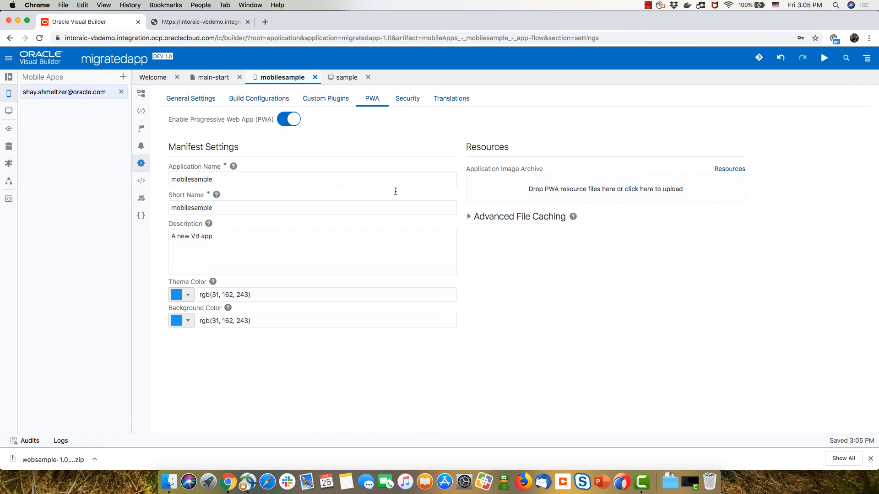
pyautogui.moveTo(775, 114)
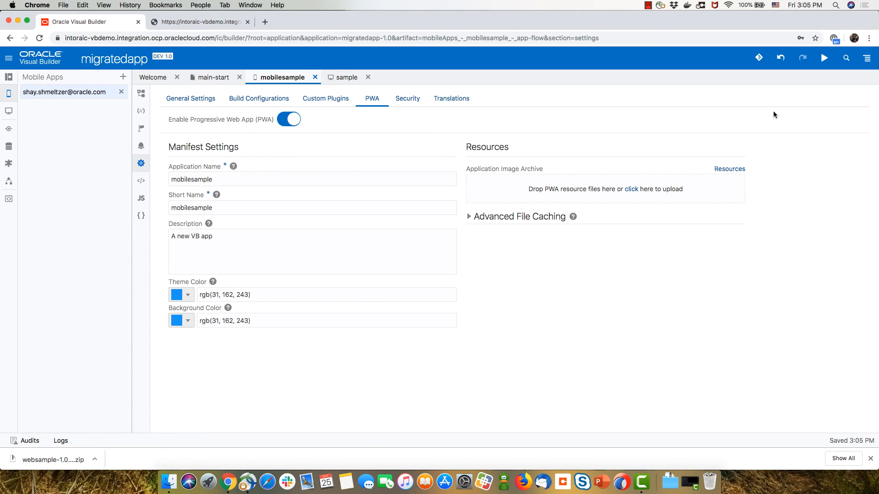
# Run mobilesample in a phone preview, review the employee table and salary chart, and list the preview devices
pyautogui.click(824, 58)
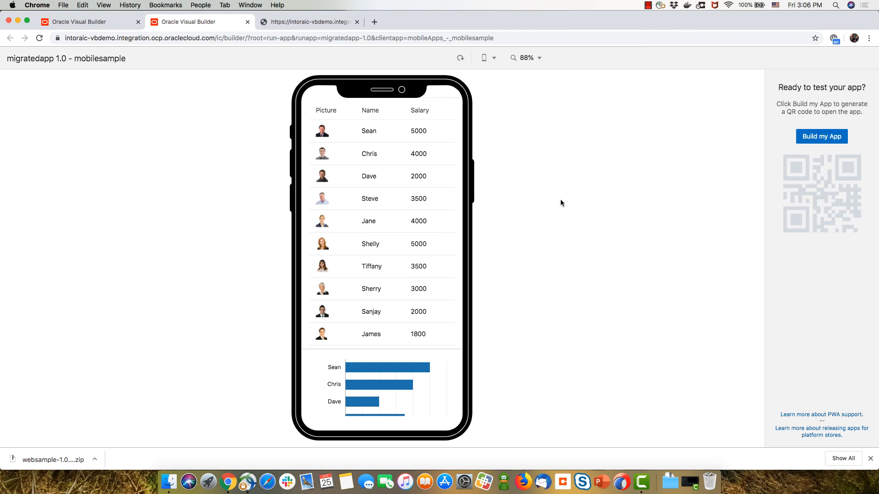
pyautogui.moveTo(410, 175)
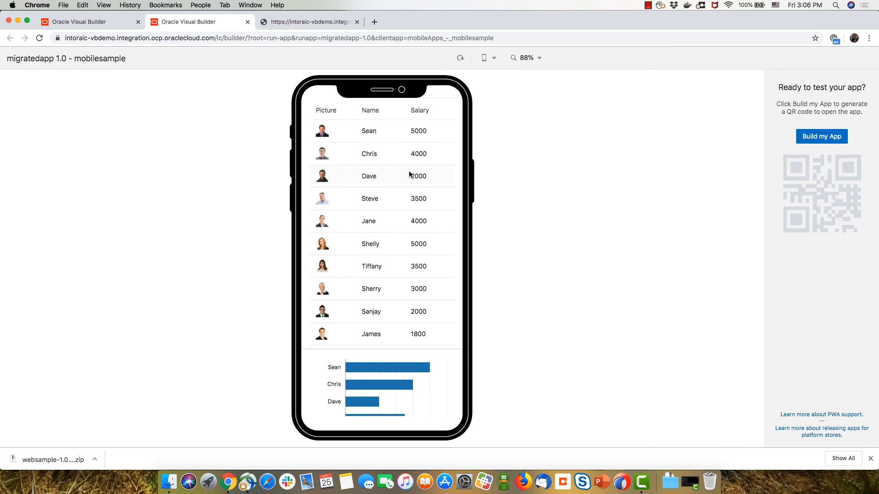
pyautogui.scroll(-3)
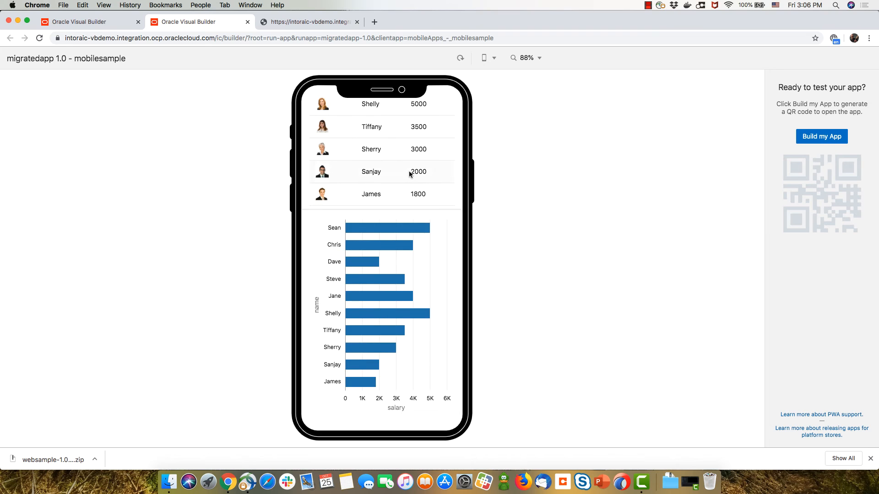
pyautogui.scroll(3)
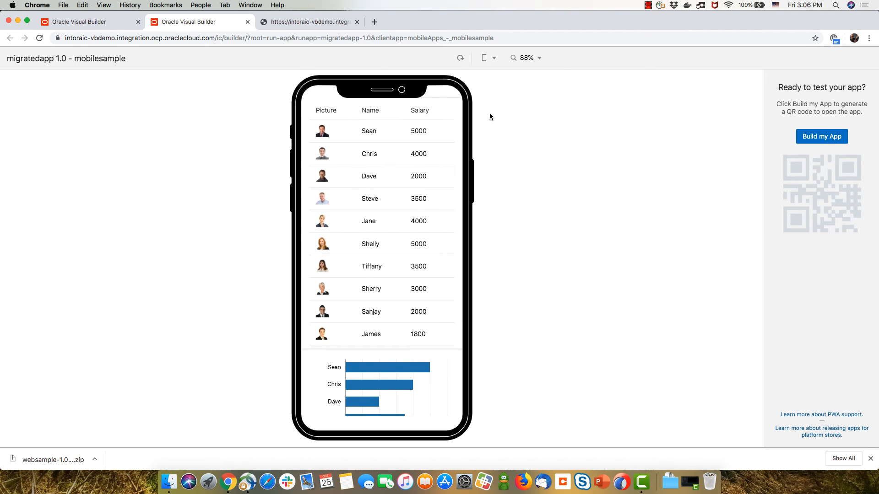
pyautogui.click(485, 58)
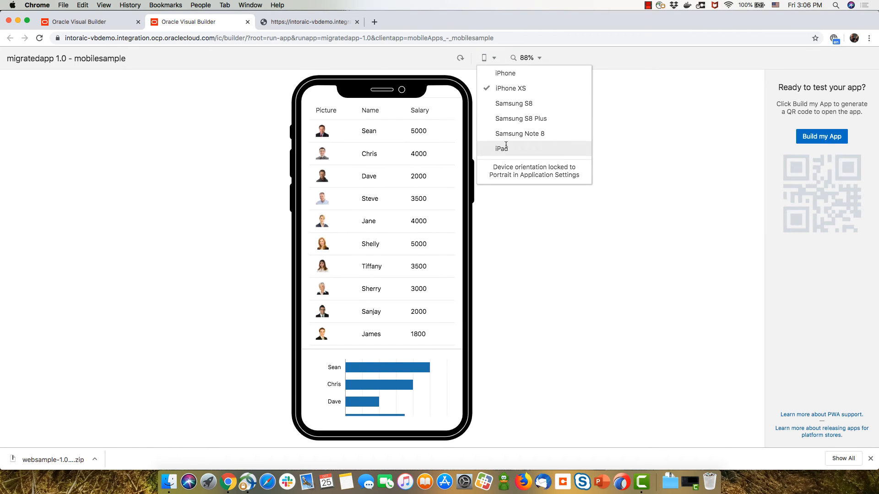
# Preview the app on an iPad, then return to the iPhone preview
pyautogui.click(502, 148)
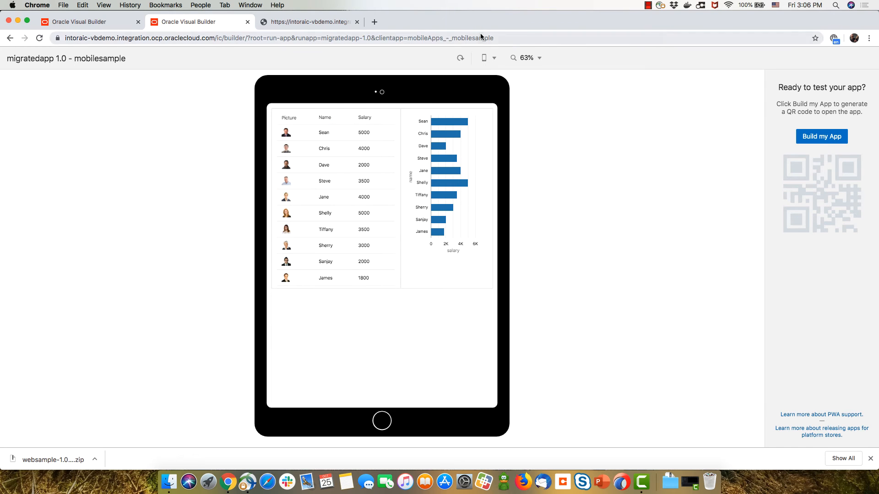
pyautogui.click(525, 58)
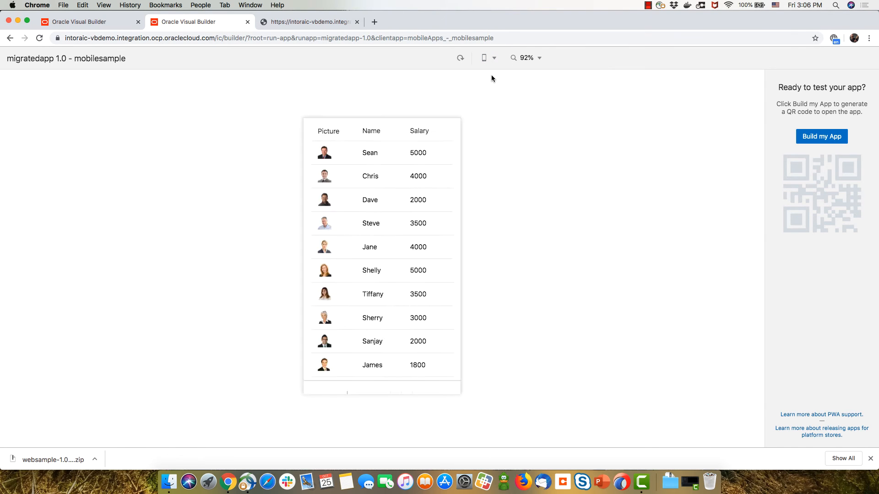
pyautogui.click(459, 58)
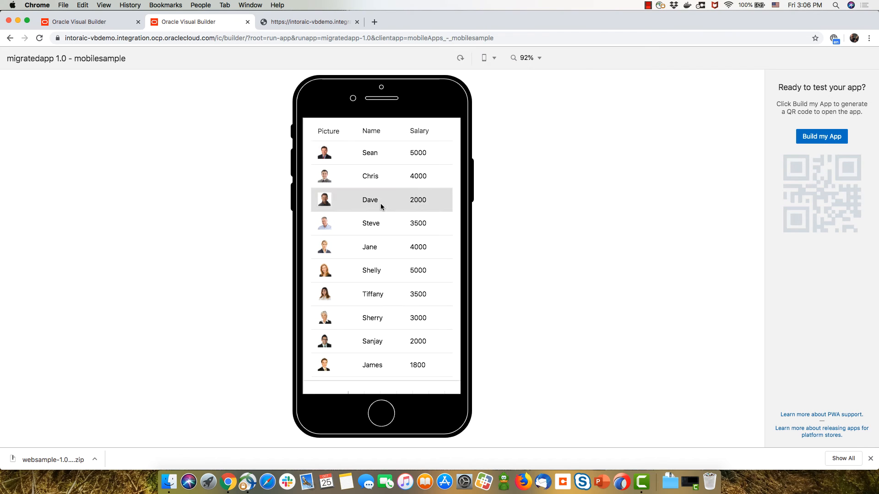
# Raise Dave's salary to 2,003 in his record and save it
pyautogui.click(370, 200)
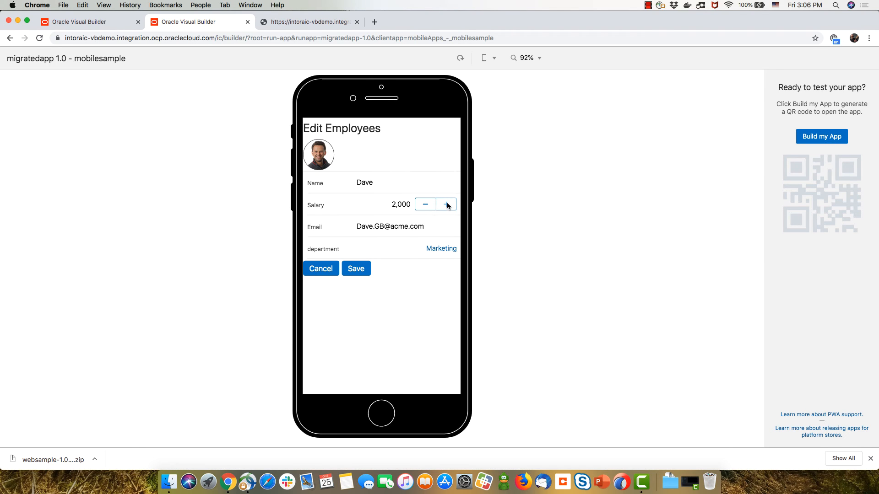
pyautogui.click(447, 204)
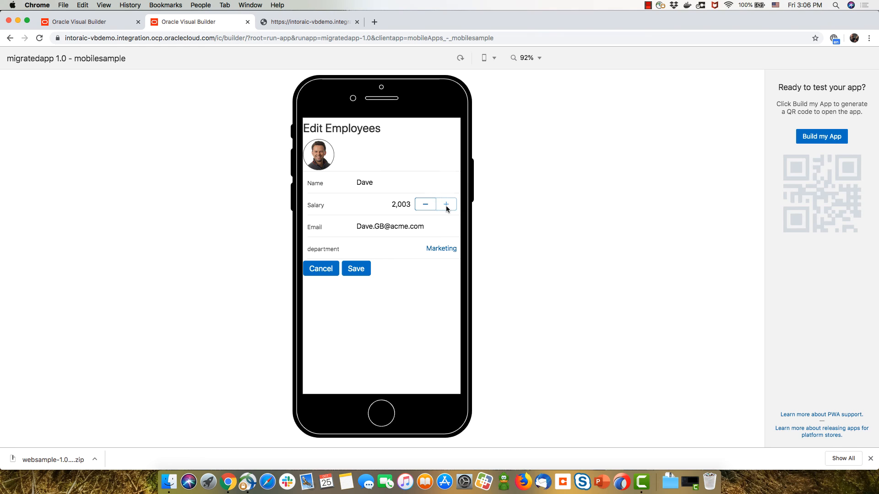
pyautogui.click(441, 248)
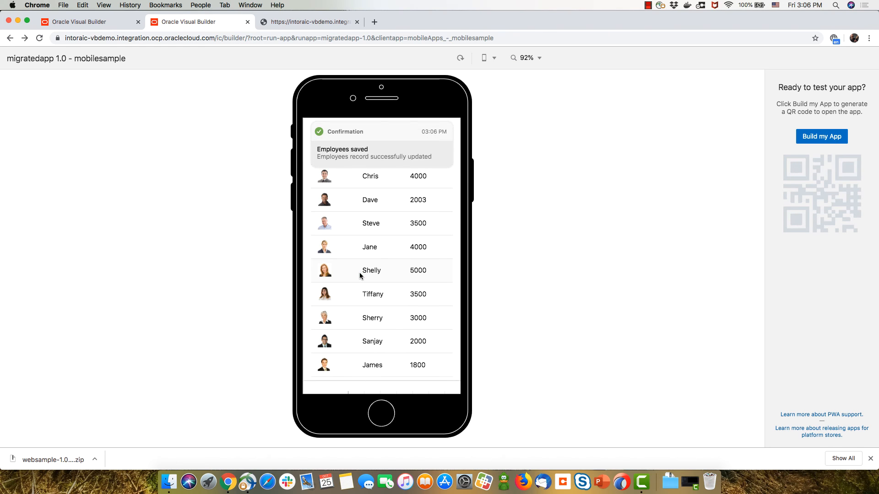
pyautogui.moveTo(821, 136)
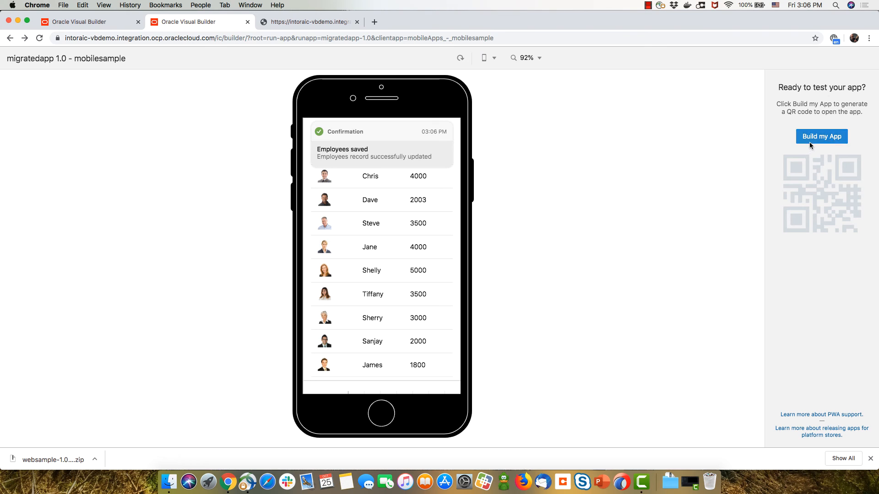
# Stage the app populated with development data and launch it in the browser
pyautogui.click(821, 137)
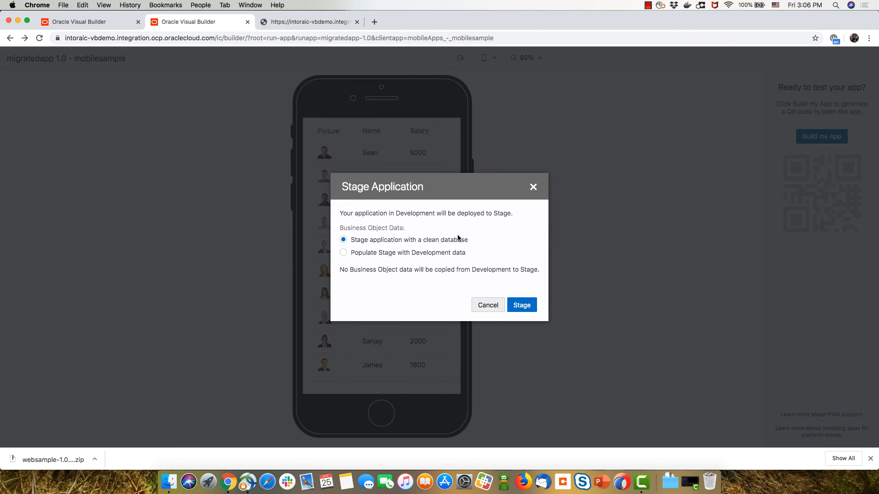
pyautogui.click(343, 253)
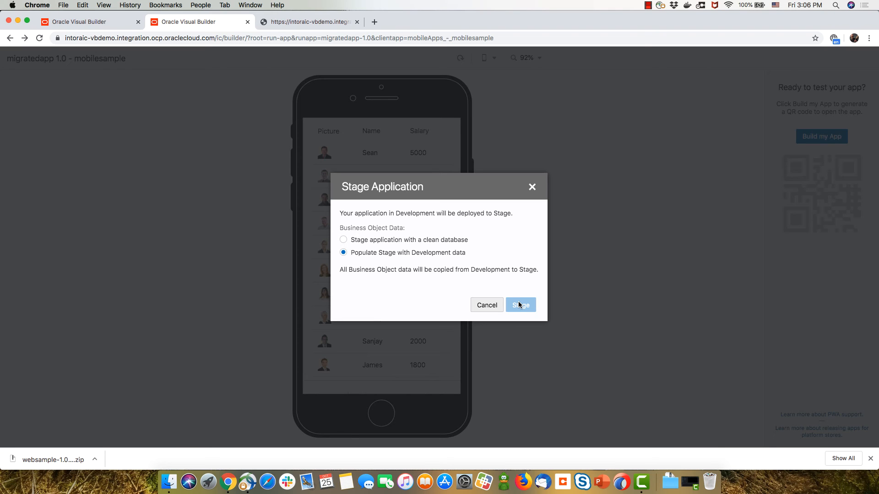
pyautogui.click(520, 305)
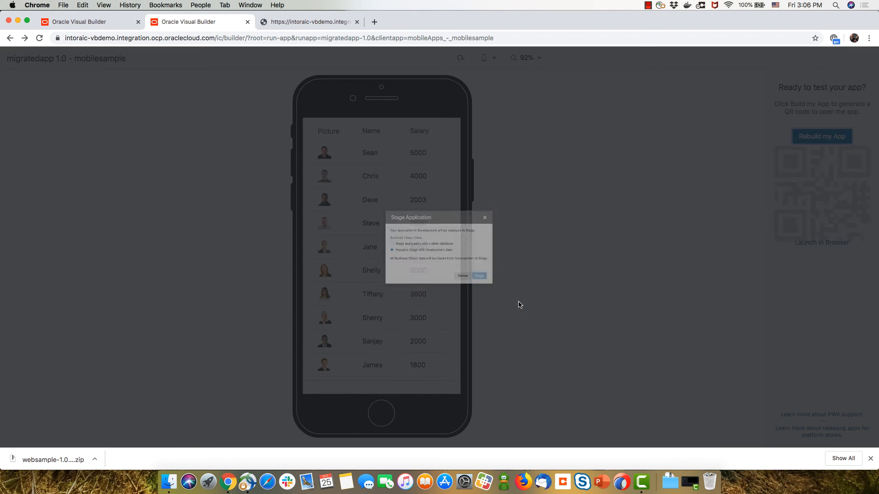
pyautogui.click(462, 275)
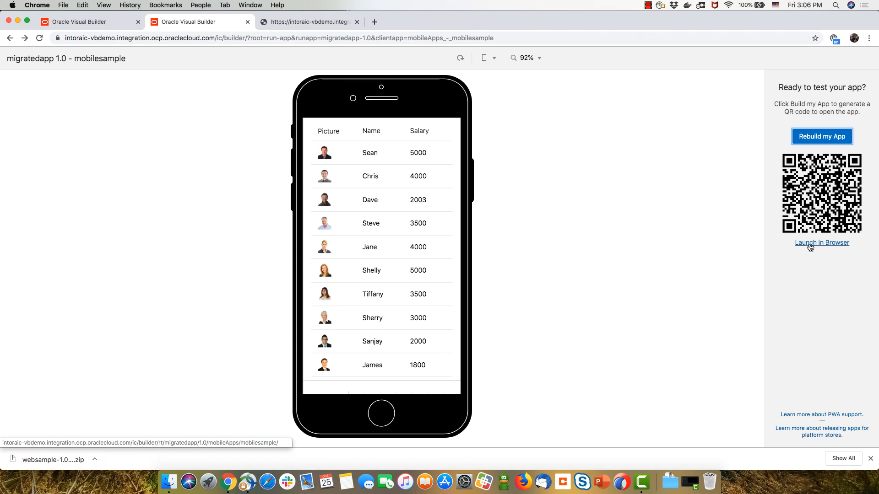
pyautogui.click(821, 242)
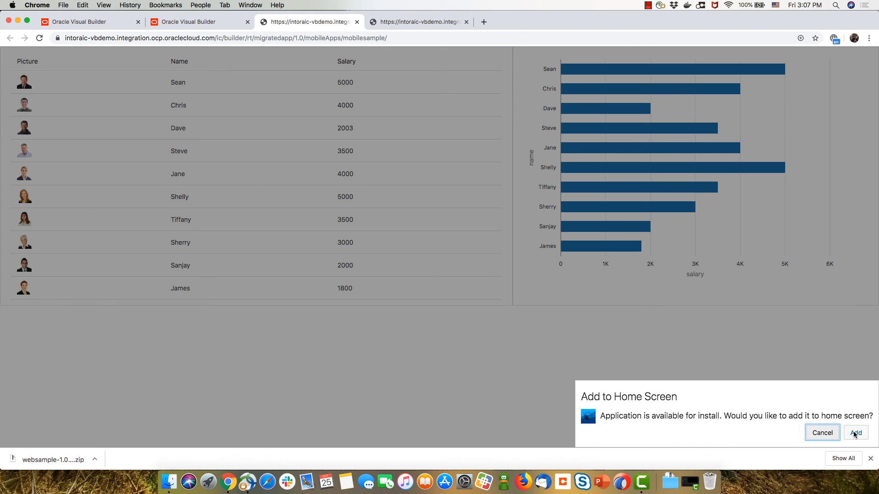
# Add mobilesample to the home screen and install it as a standalone app
pyautogui.click(854, 432)
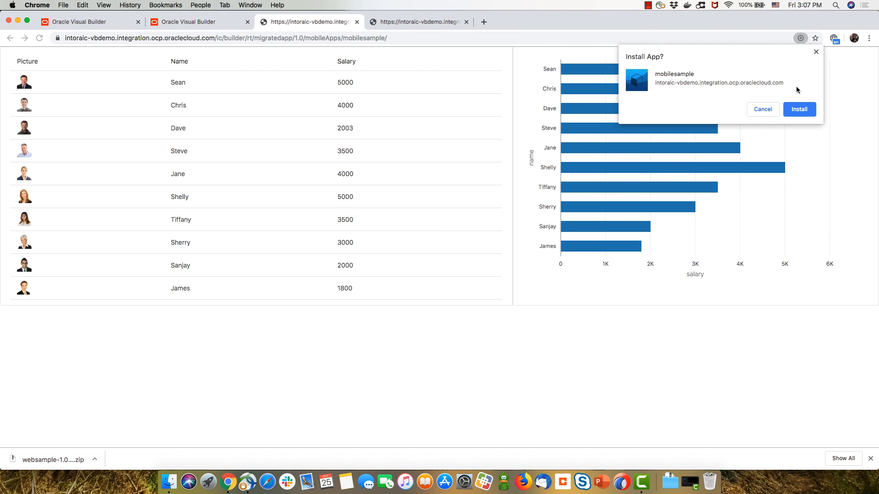
pyautogui.click(799, 109)
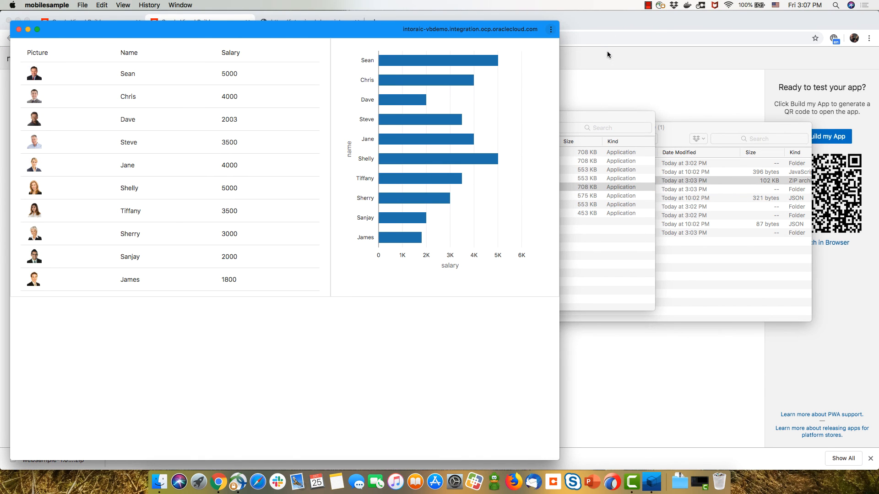
pyautogui.moveTo(9, 20)
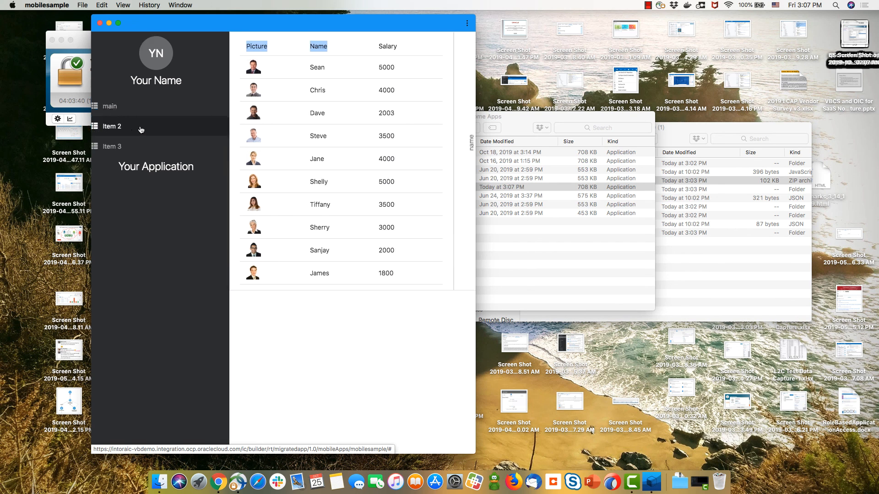
# Set Steve's department to Support in his record and save it
pyautogui.click(111, 127)
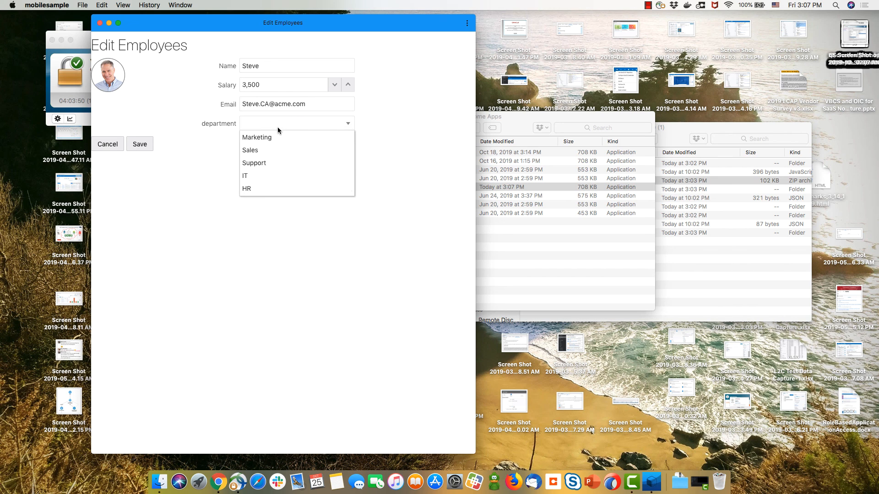
pyautogui.click(254, 163)
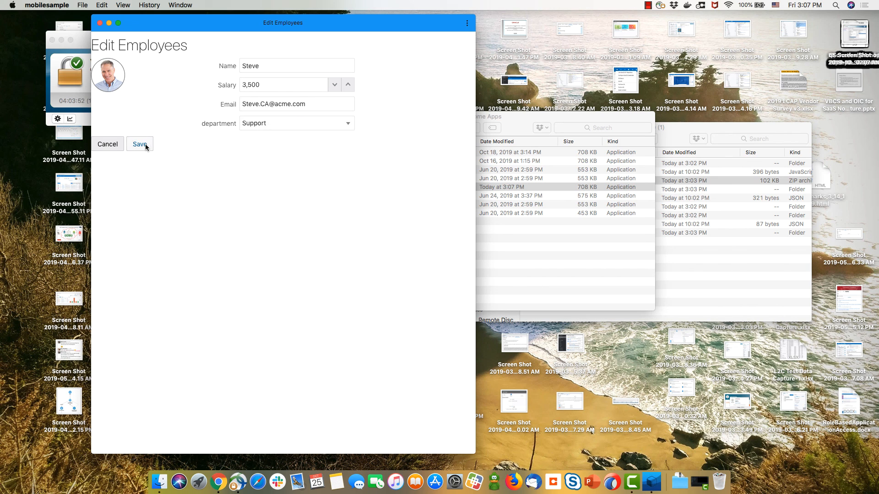
pyautogui.click(140, 144)
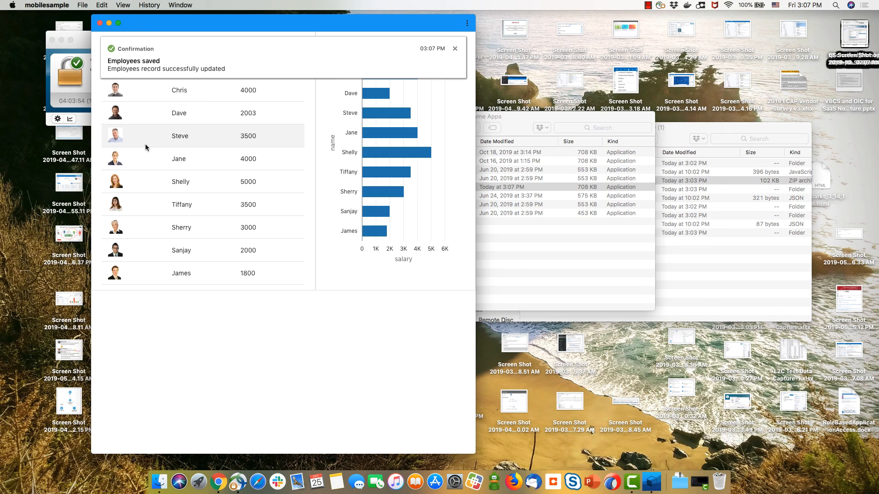